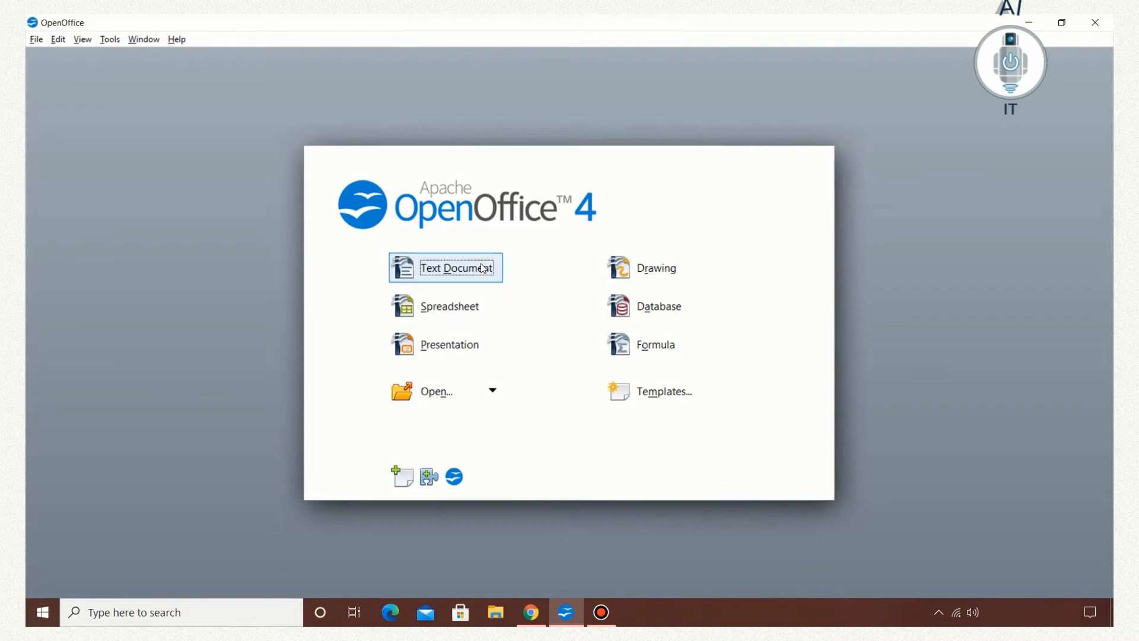
Create a new blank text document and show the Drawing toolbar.
left_click(444, 268)
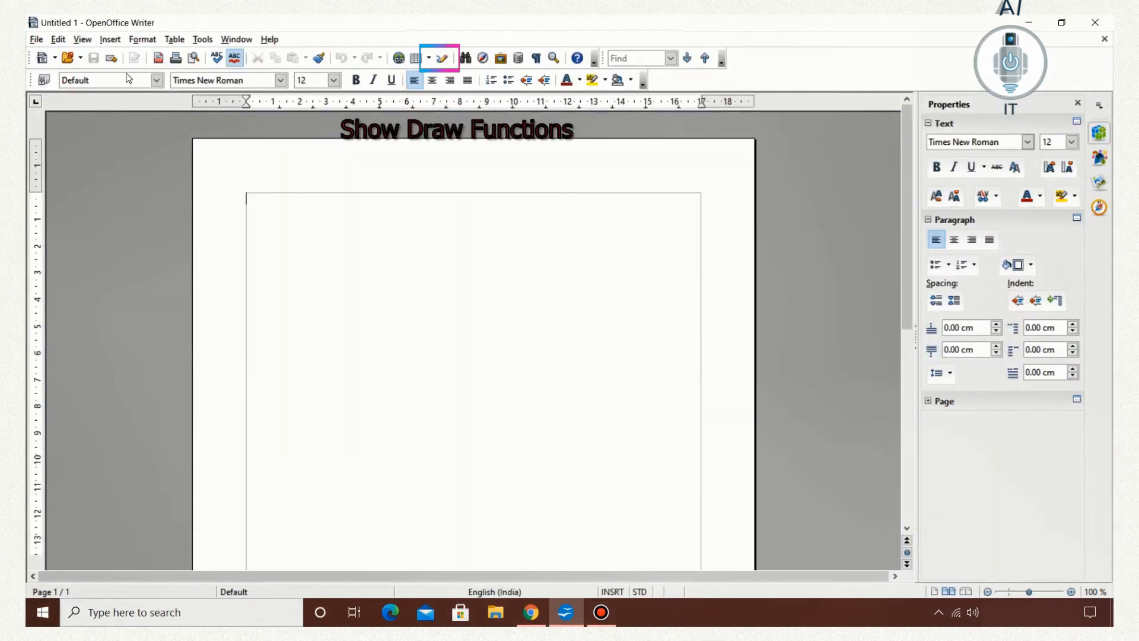
left_click(82, 39)
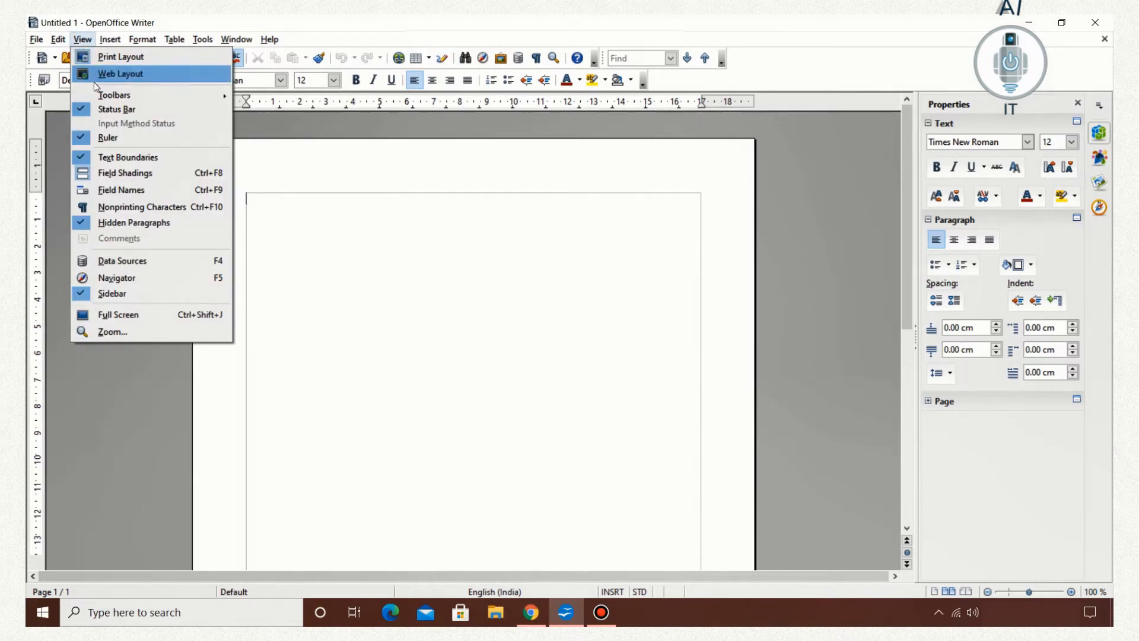
left_click(114, 94)
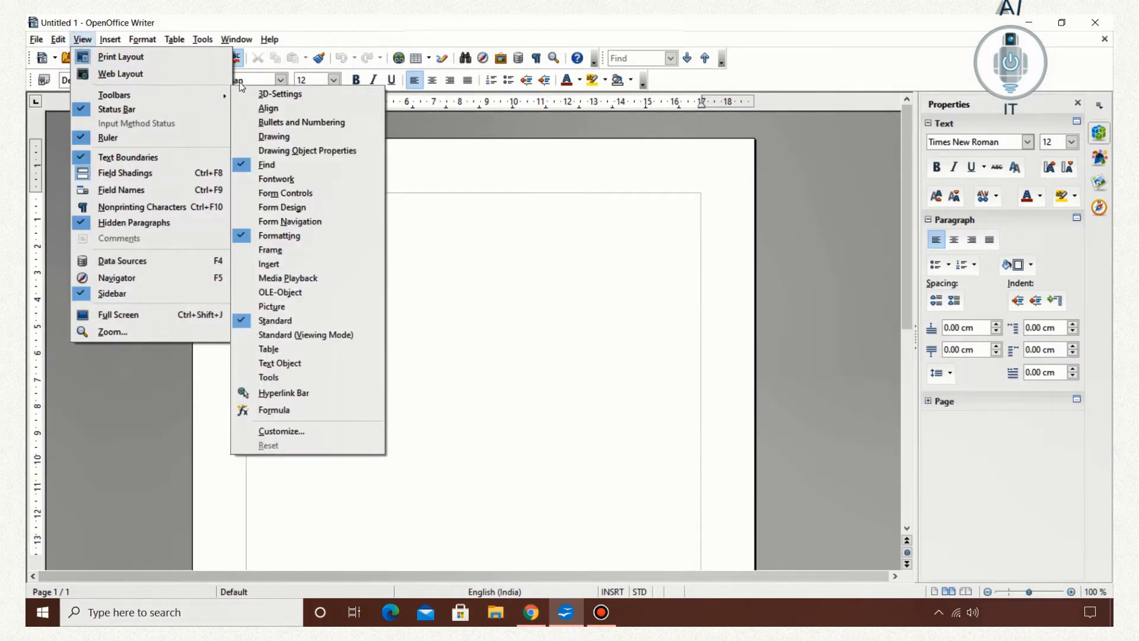
left_click(274, 136)
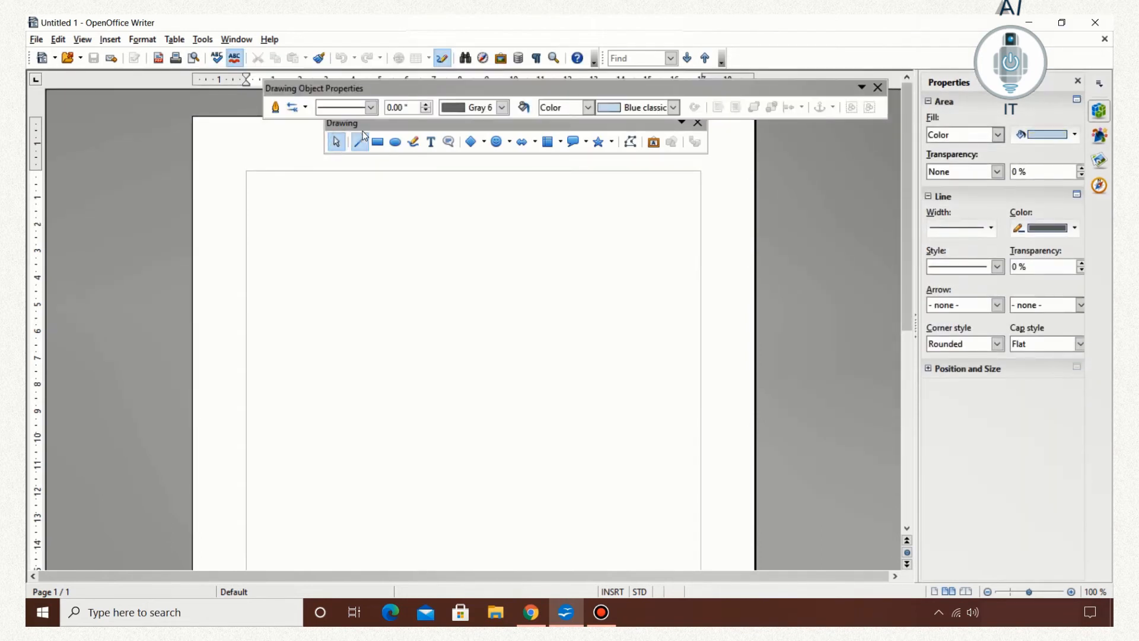
Draw a diagonal line, a rectangle, an ellipse and a freehand squiggle along the page top.
left_click(877, 87)
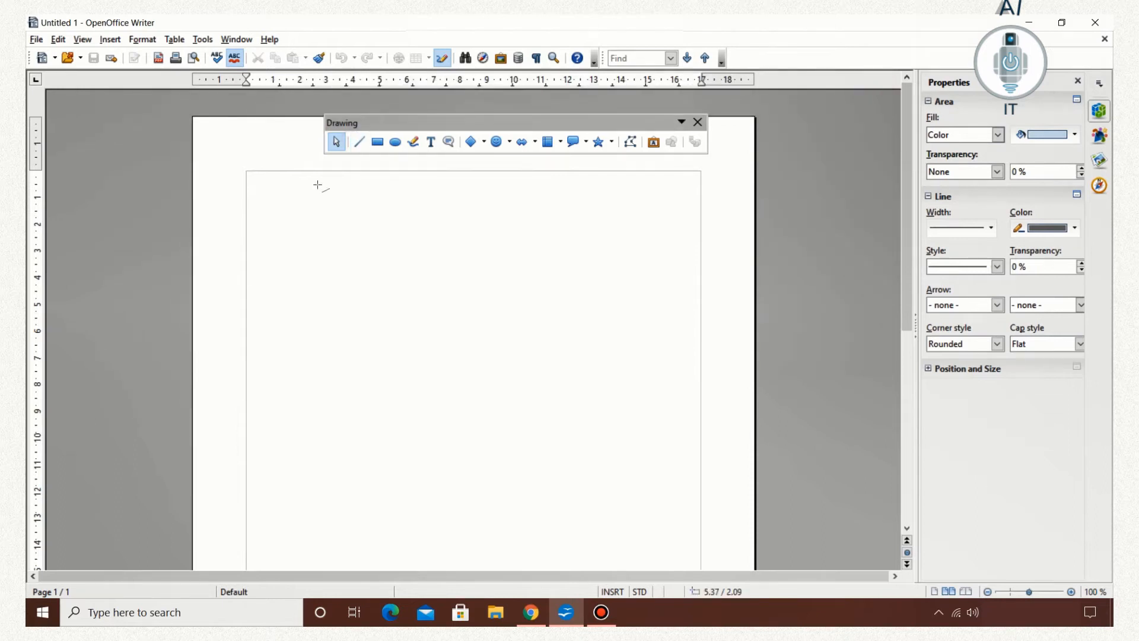
left_click_drag(317, 185, 265, 242)
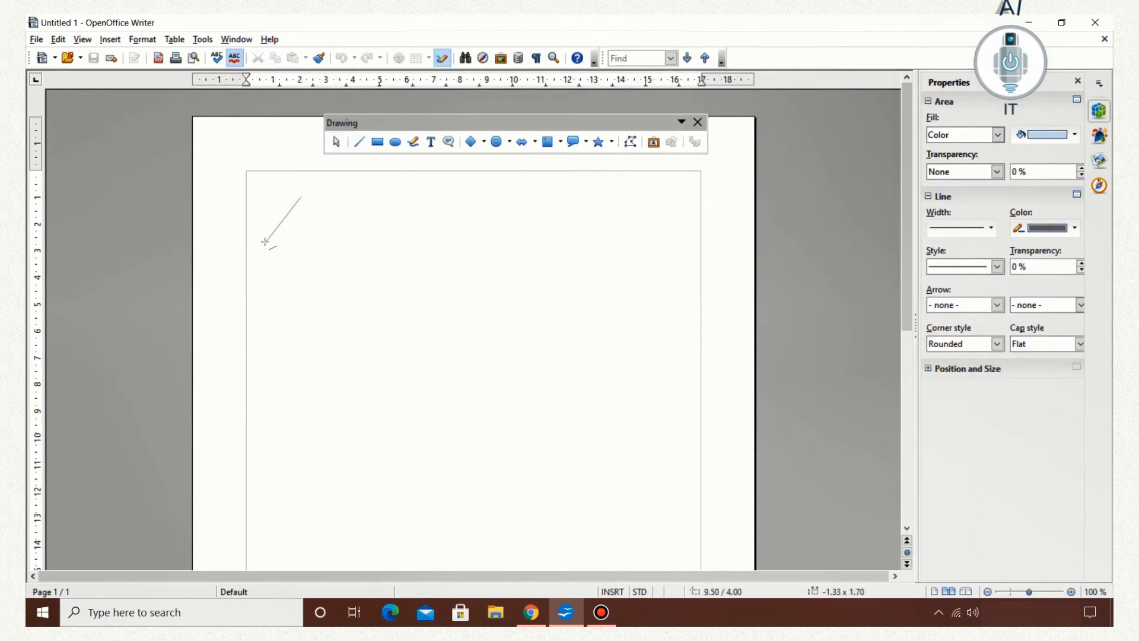
left_click(282, 220)
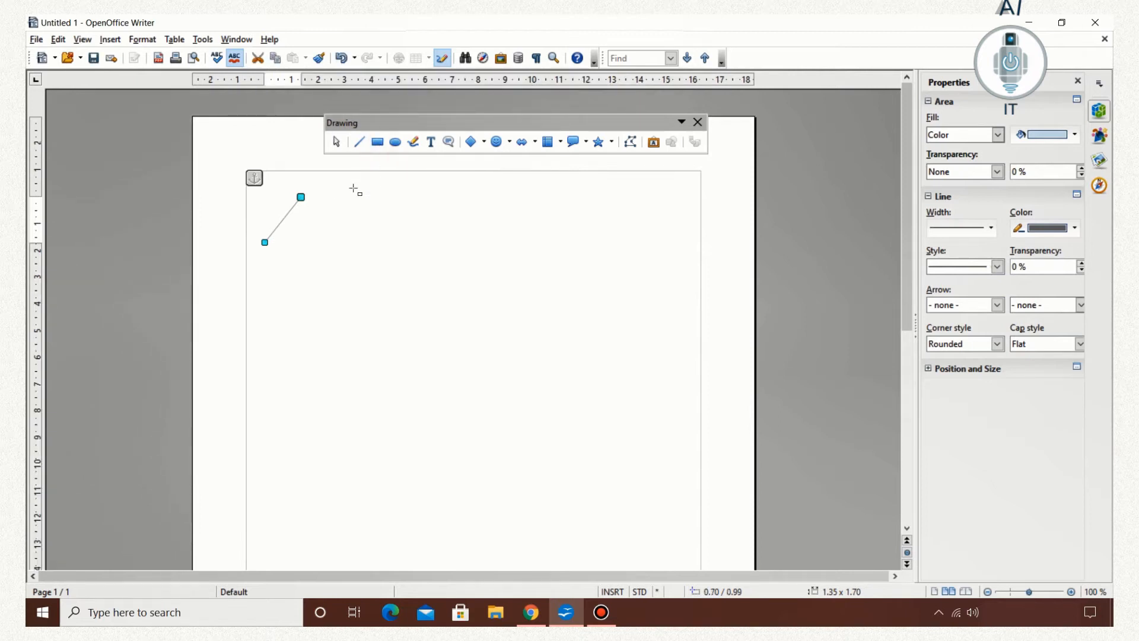
left_click_drag(324, 210, 385, 240)
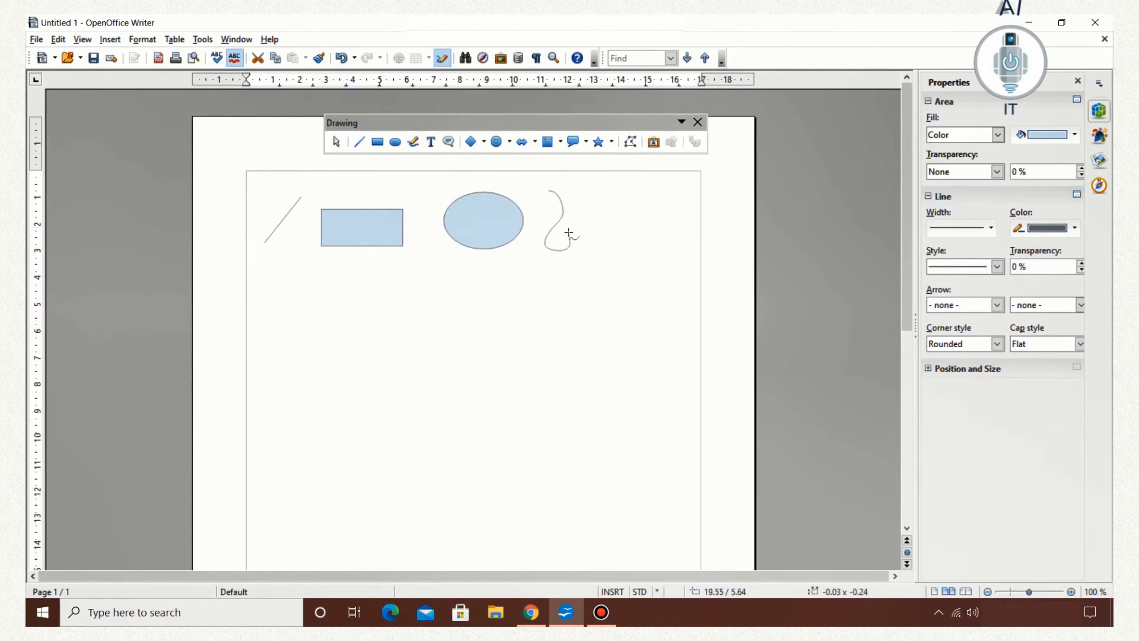
left_click(559, 222)
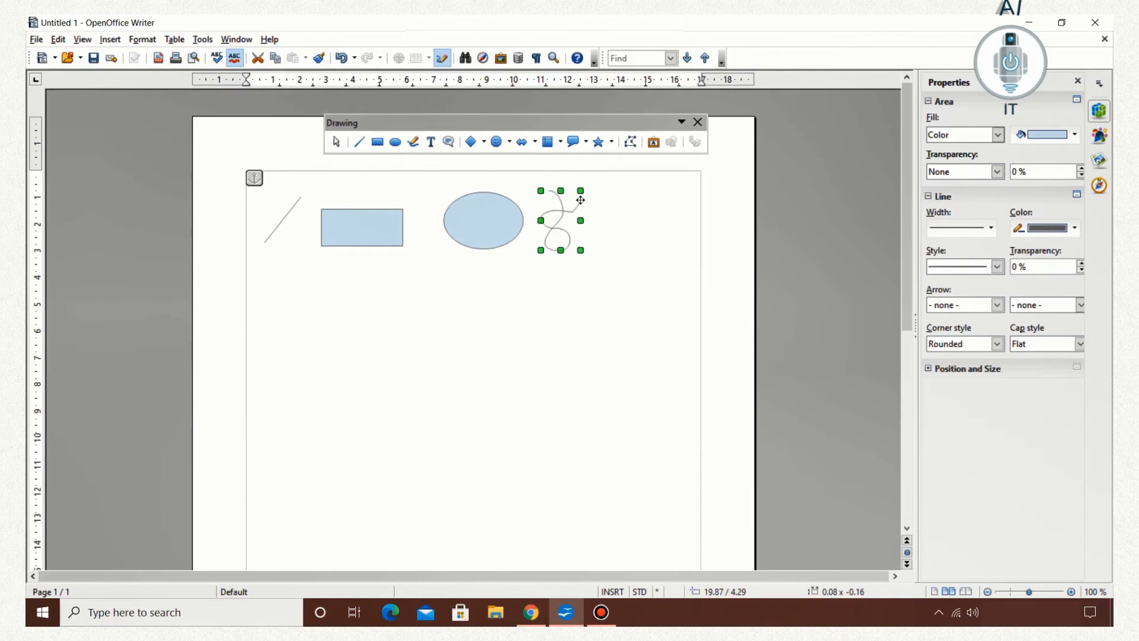
left_click(430, 142)
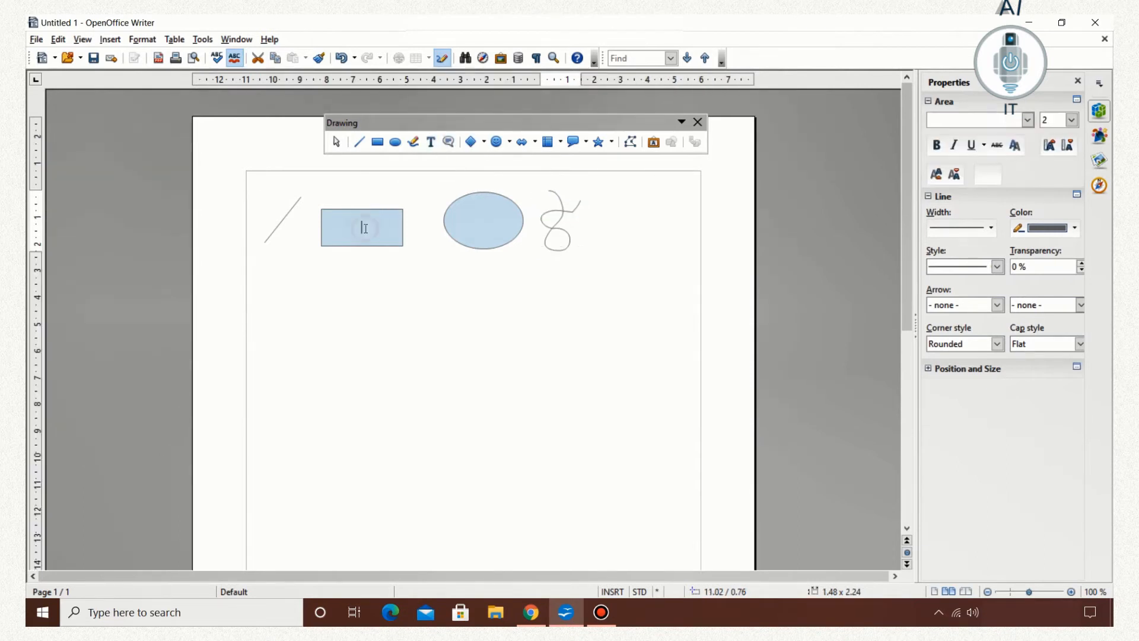
Type the text 'rectangle' into the rectangle shape.
type("rect")
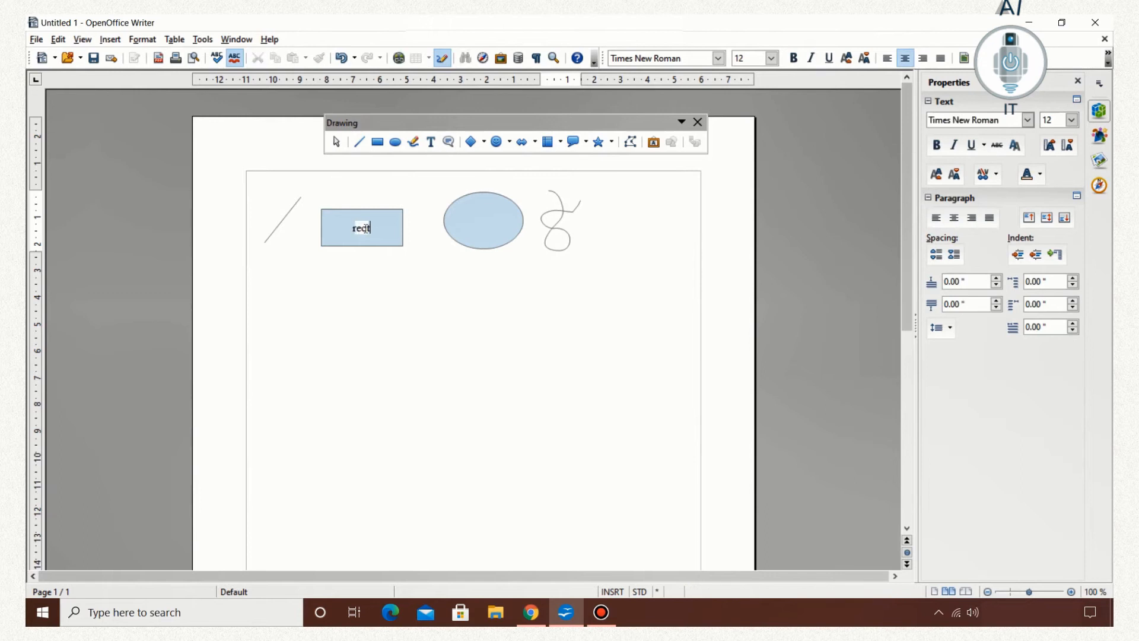
type("angle")
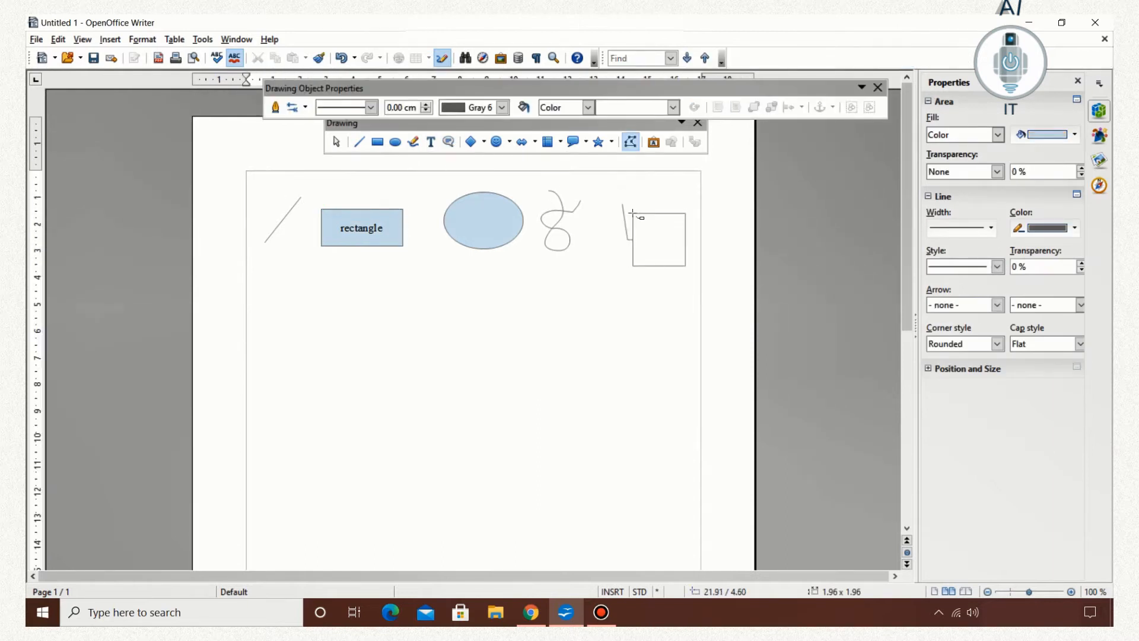
Finish the polygon outline, hide the object properties bar, and draw a cross, sun and block arrow.
left_click(667, 237)
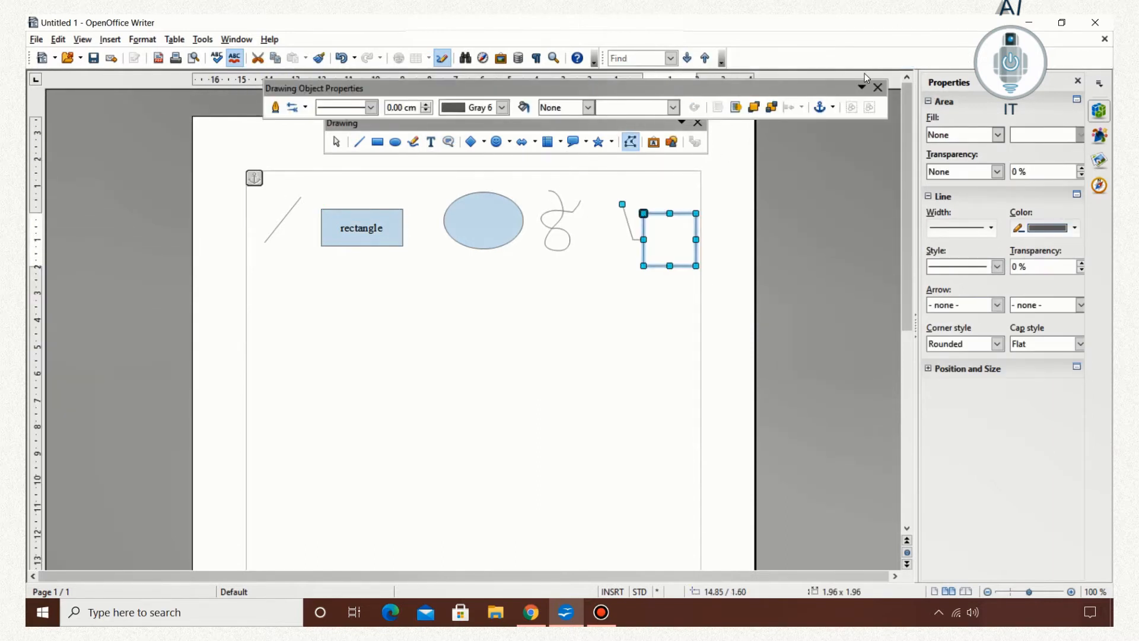
left_click(877, 87)
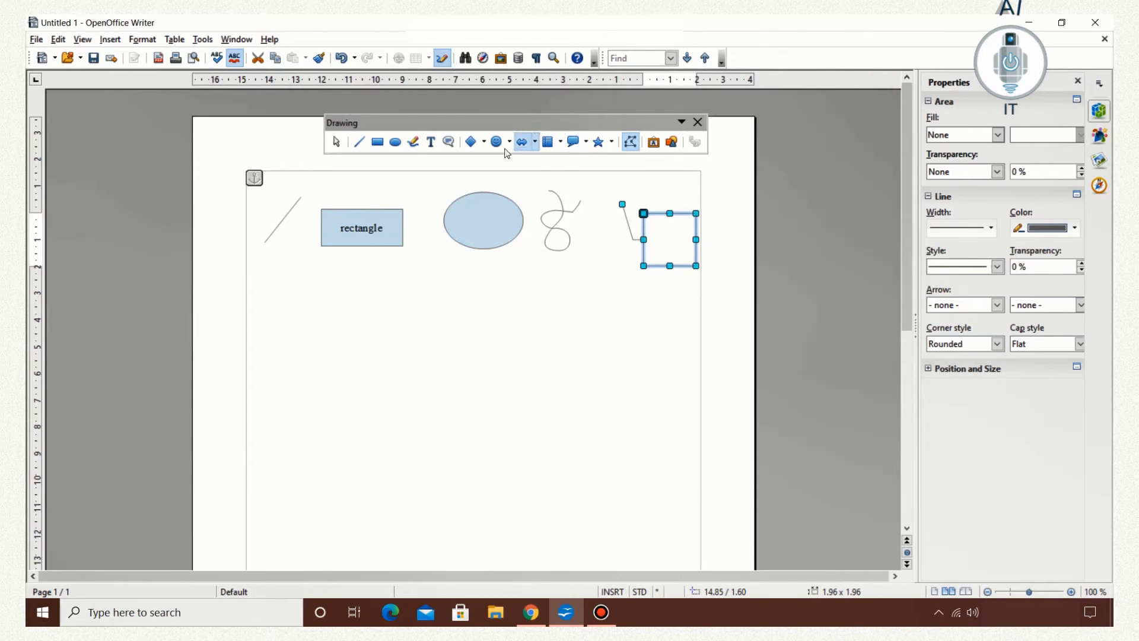
left_click(485, 141)
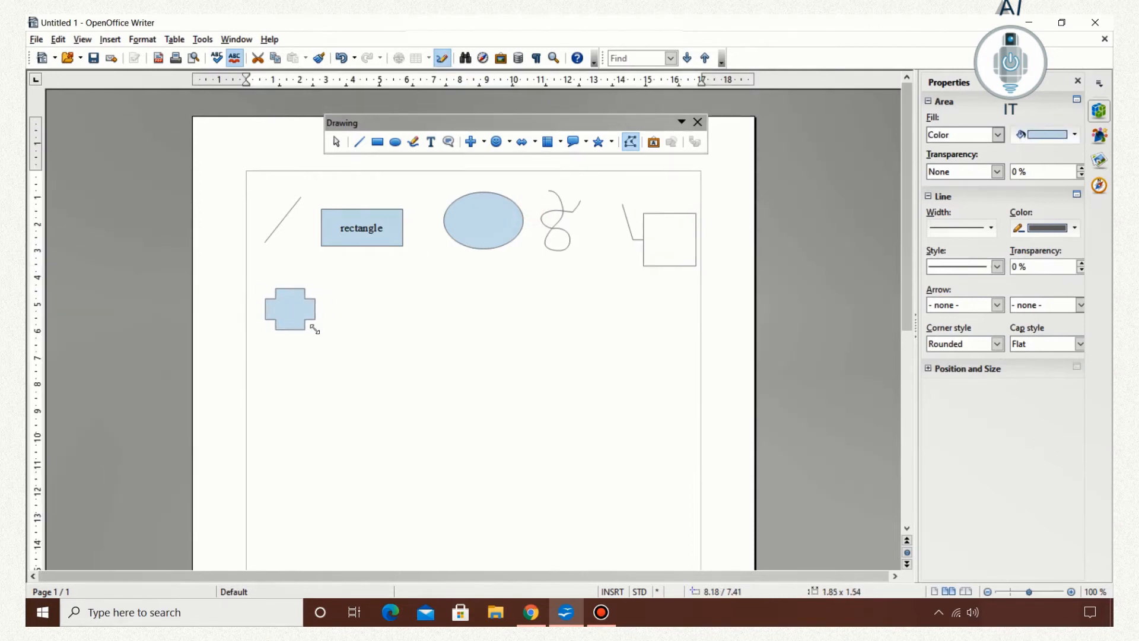
left_click(290, 308)
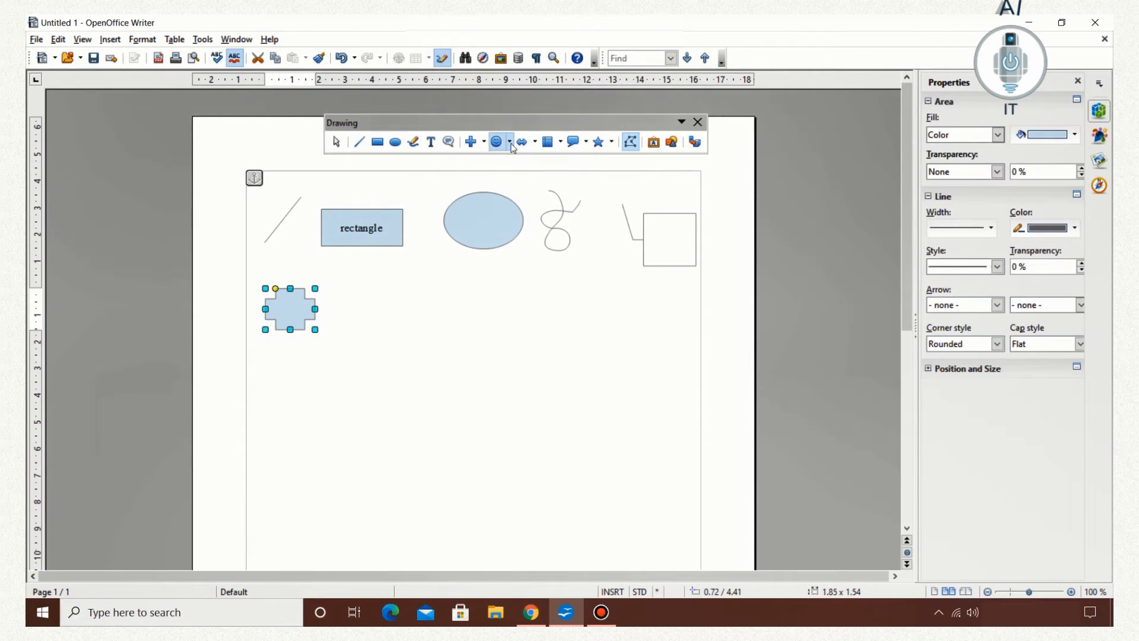
left_click(509, 142)
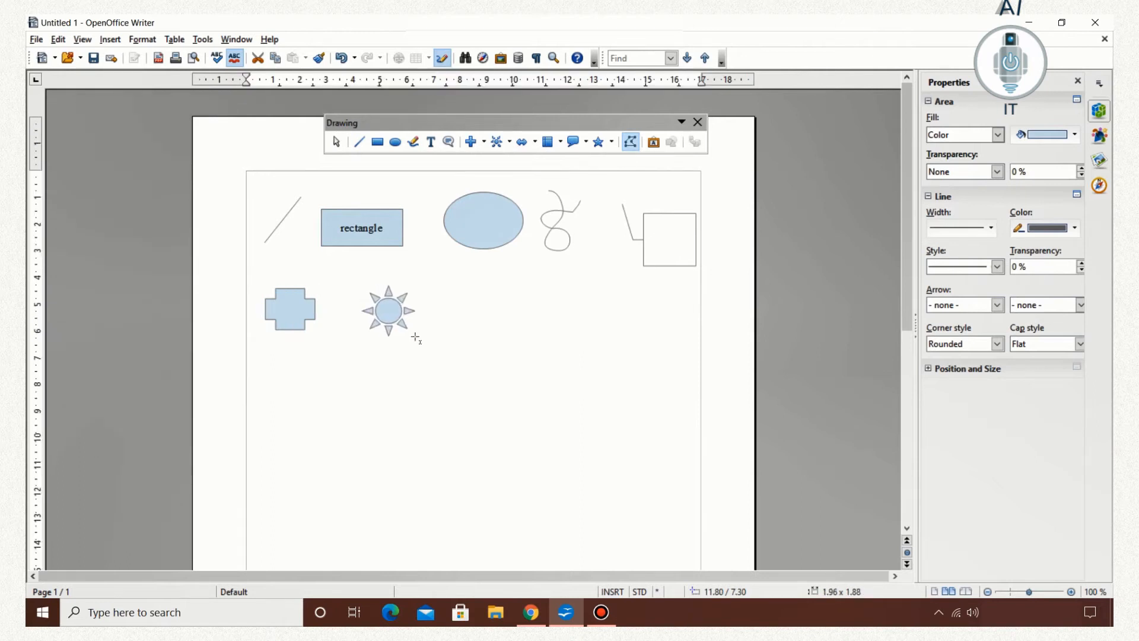
left_click(387, 311)
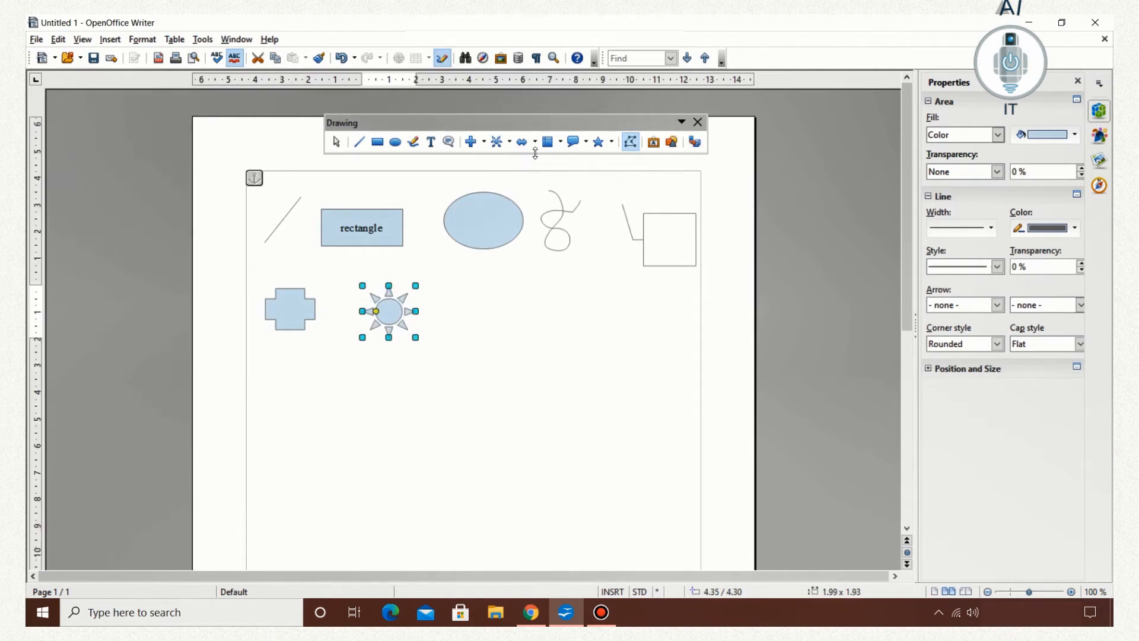
left_click(532, 142)
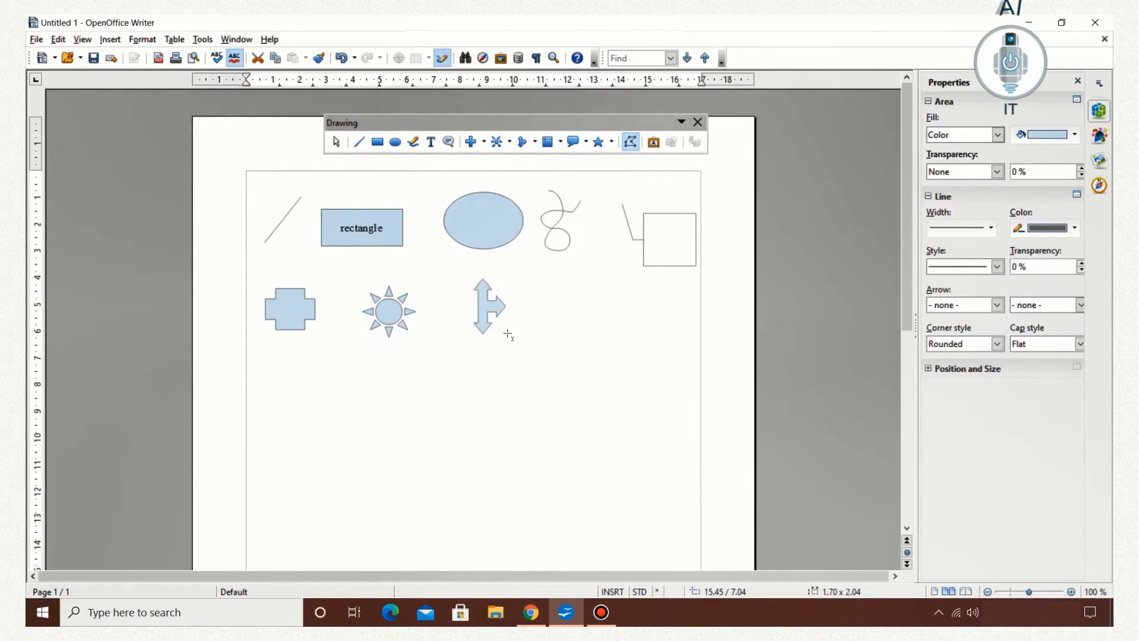
Draw a punched tape flowchart shape and a cloud callout, then a five-pointed star beside the cloud.
left_click(488, 304)
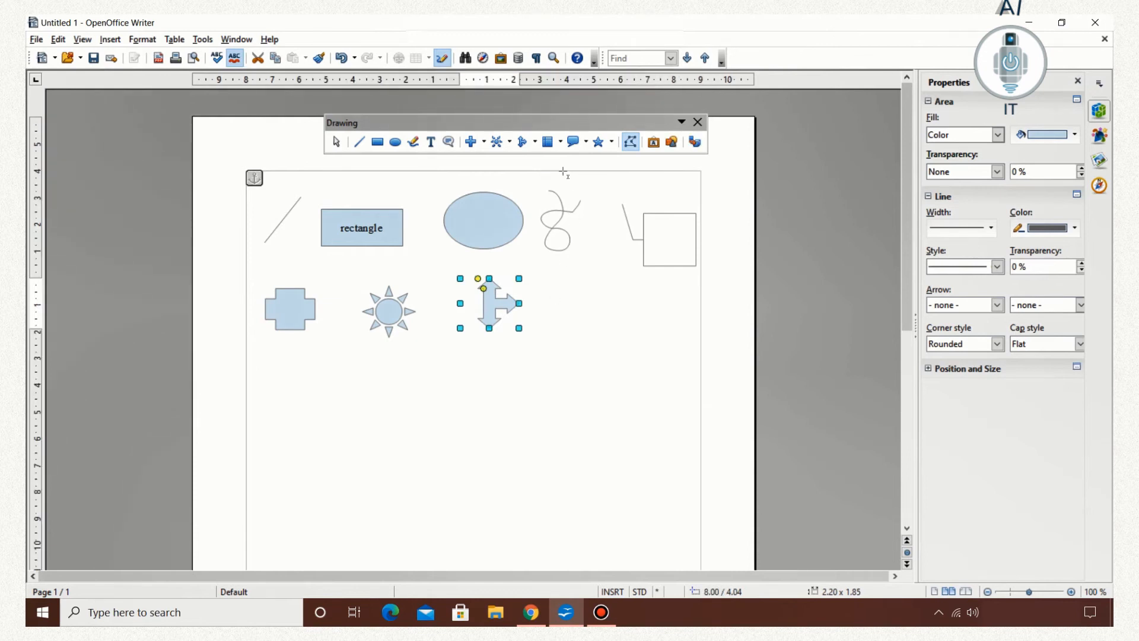
left_click(546, 142)
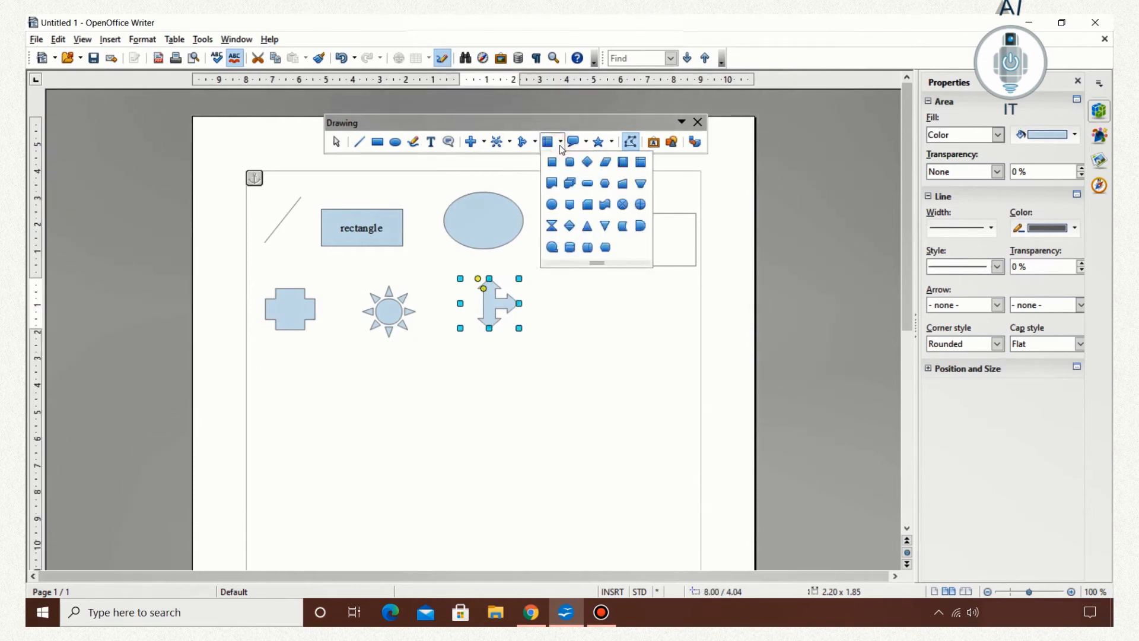
mouse_move(604, 204)
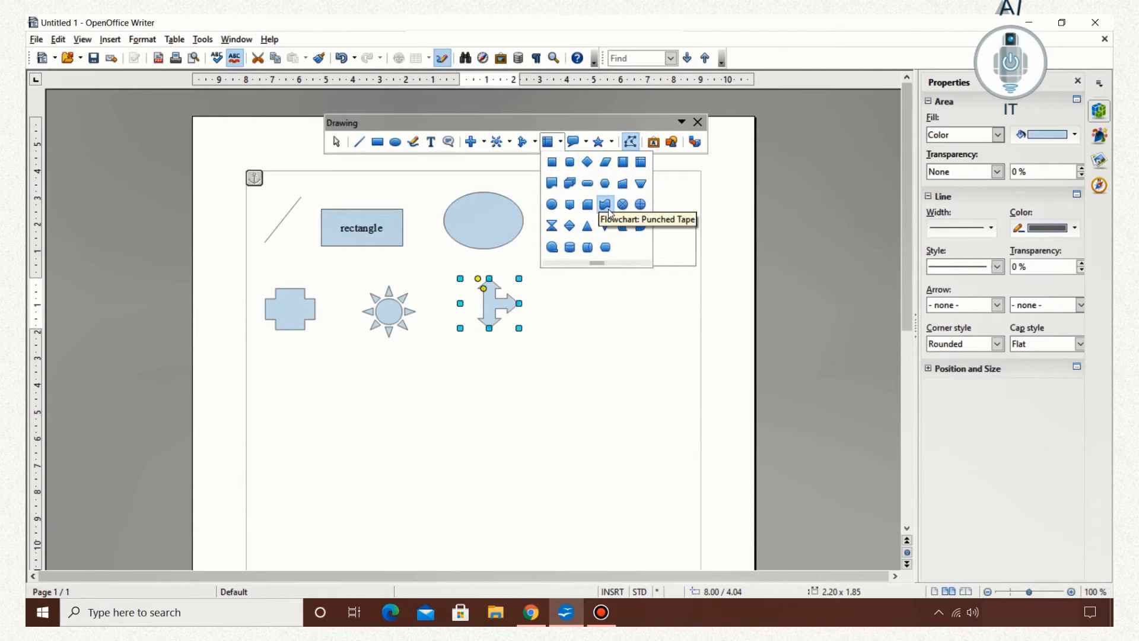
left_click(604, 204)
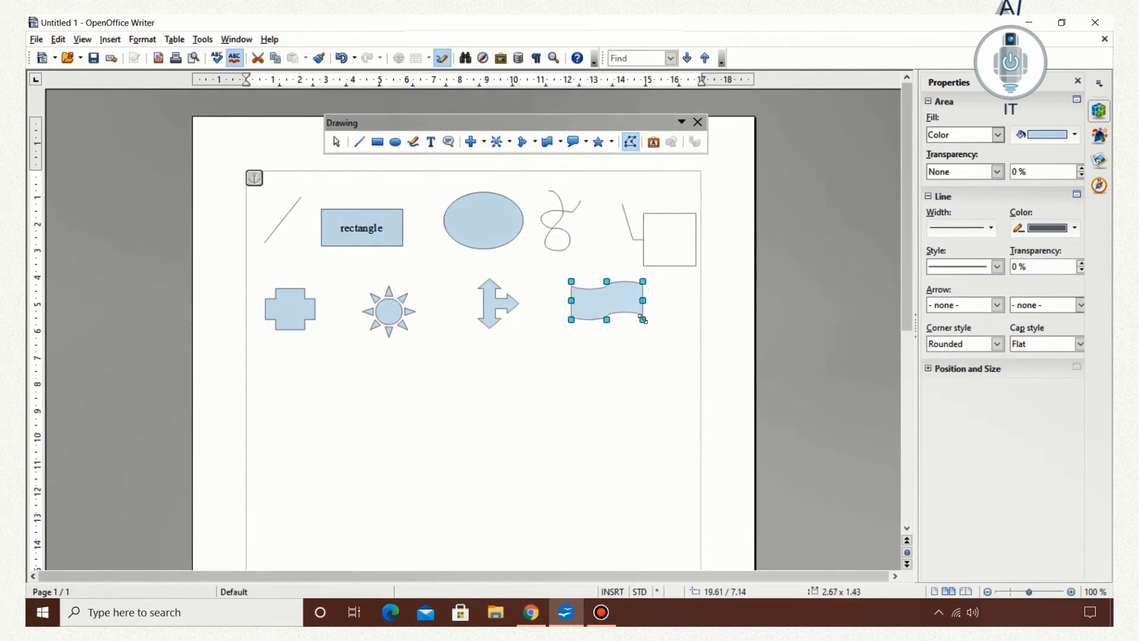
mouse_move(575, 142)
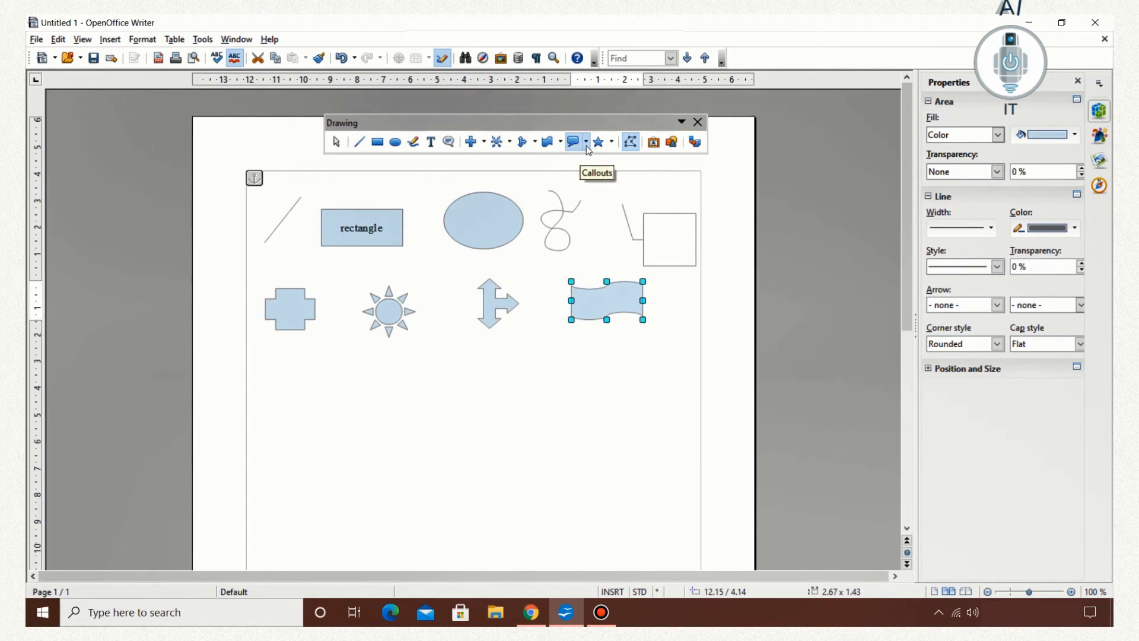
left_click(586, 142)
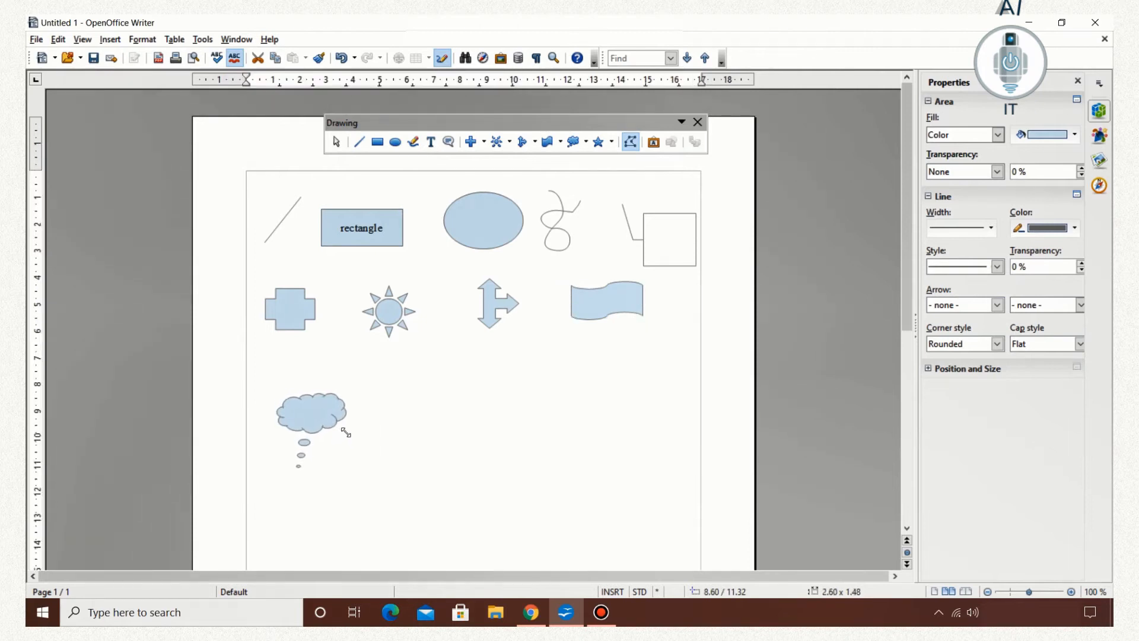
left_click(310, 411)
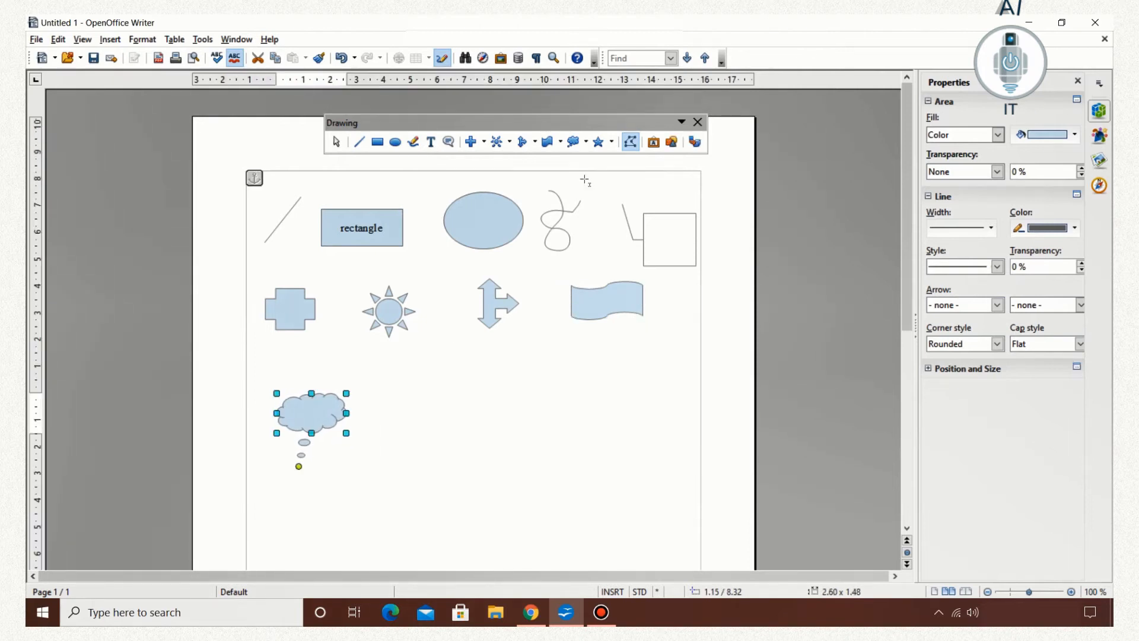
left_click(611, 142)
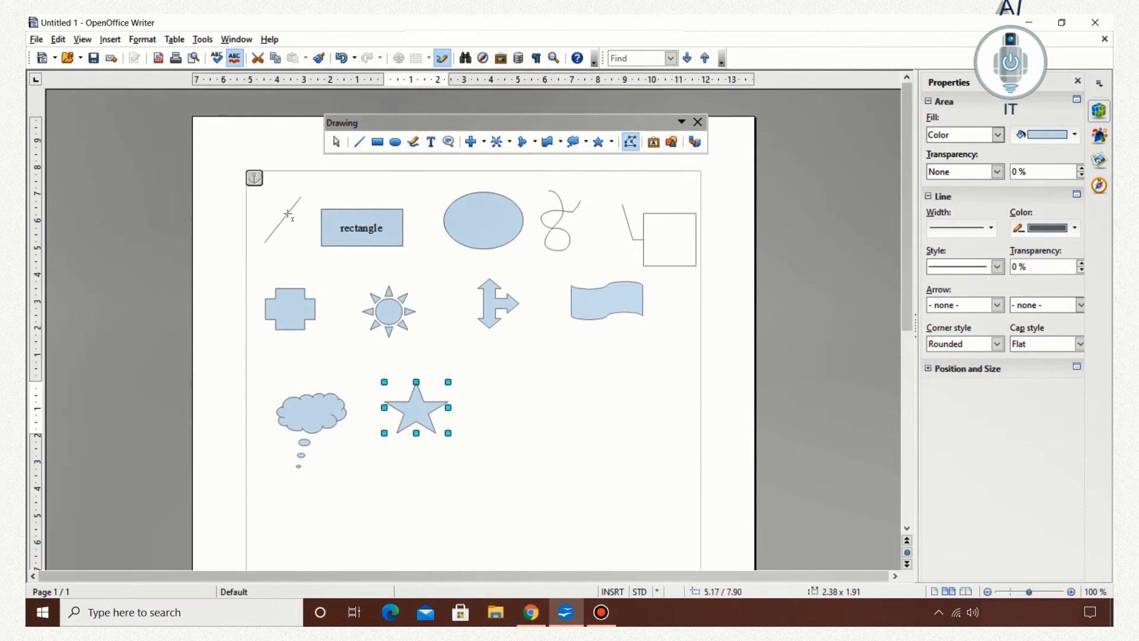
mouse_move(290, 224)
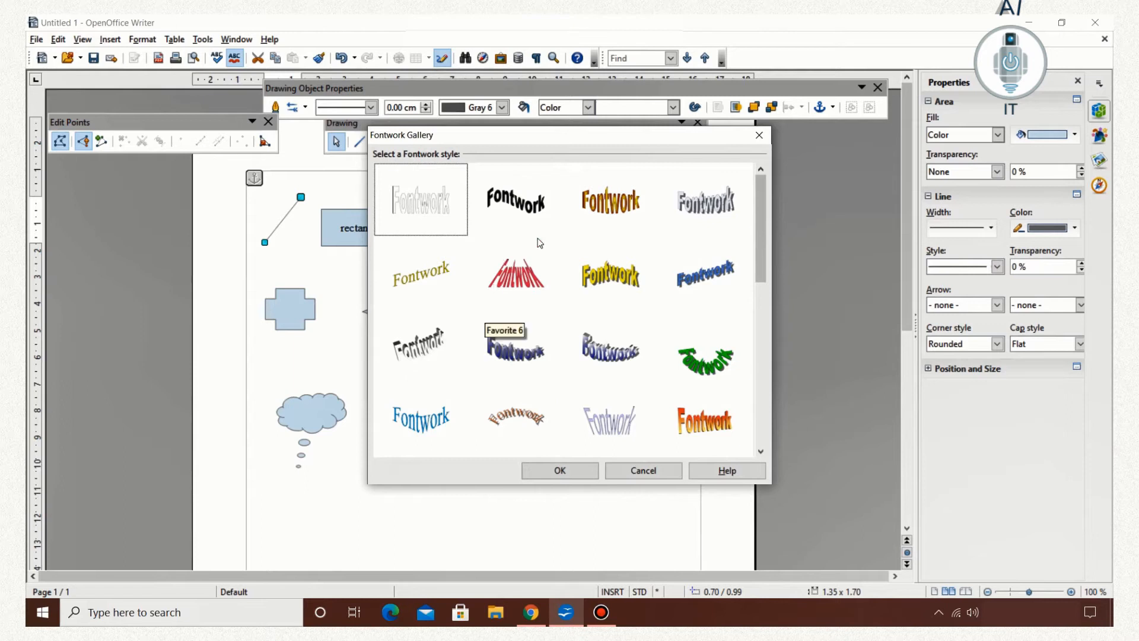
Insert a curved Fontwork style and make it read 'Hello'.
left_click(559, 470)
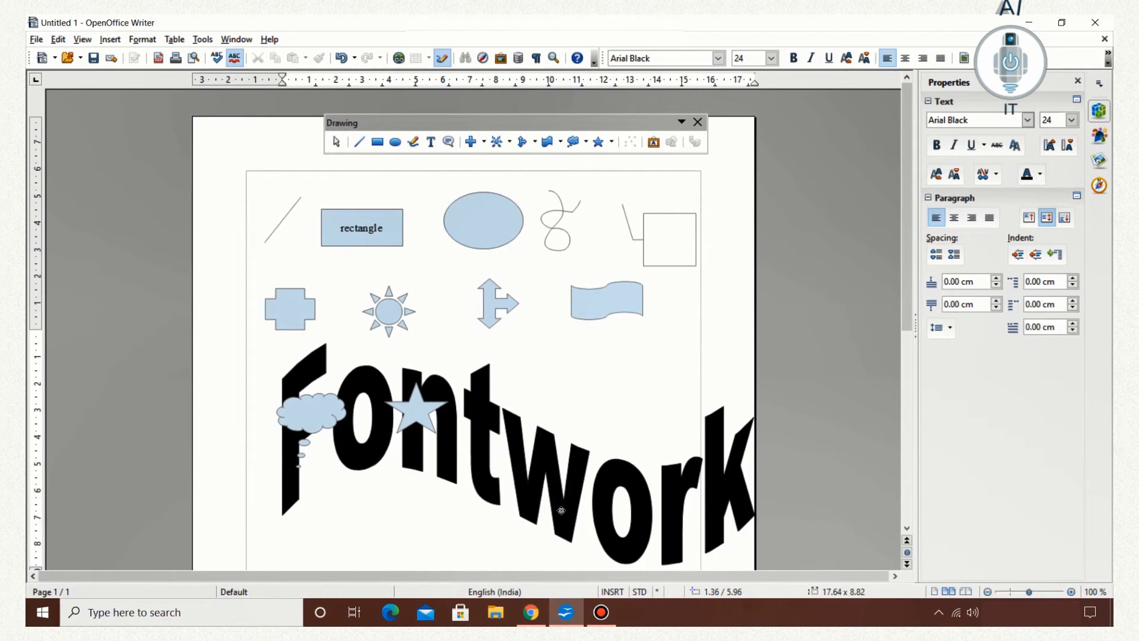
type("Hello")
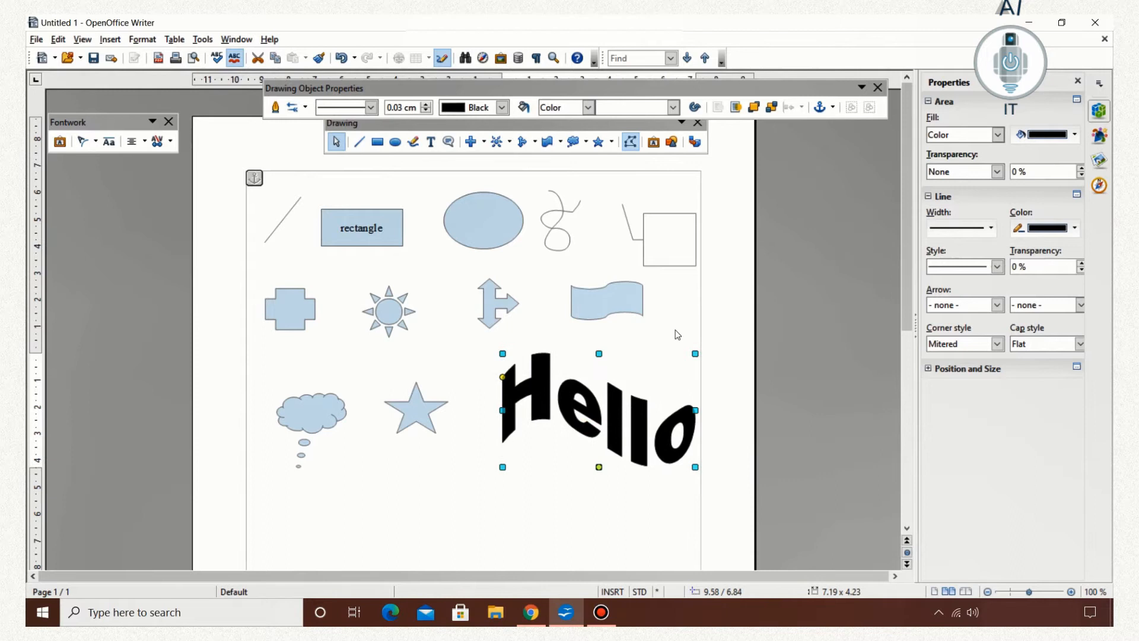
mouse_move(671, 142)
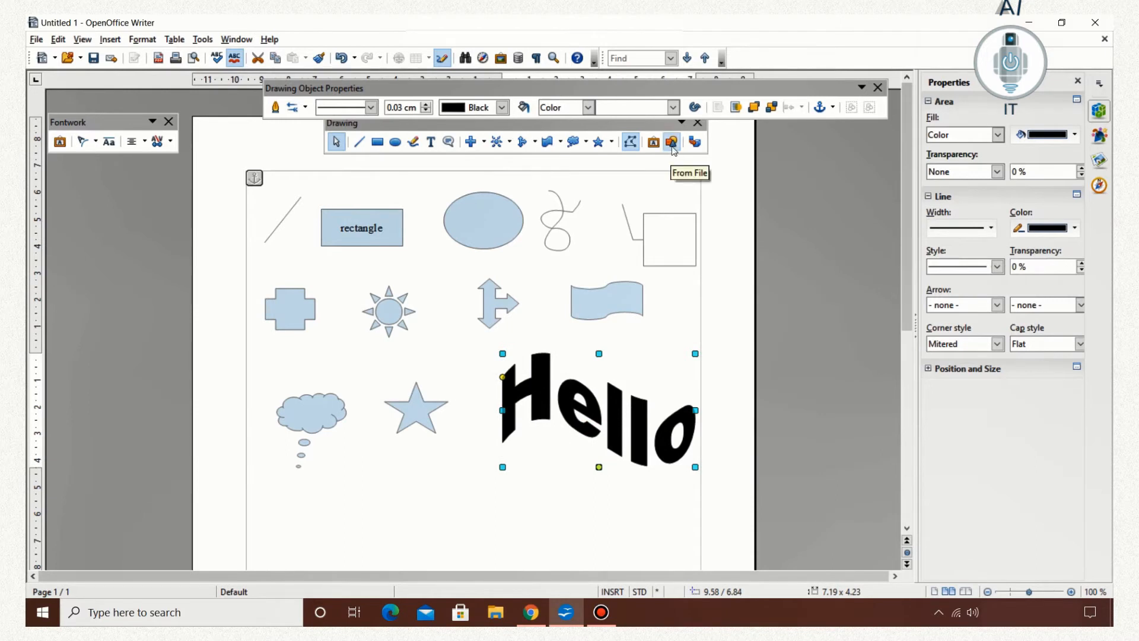
mouse_move(667, 186)
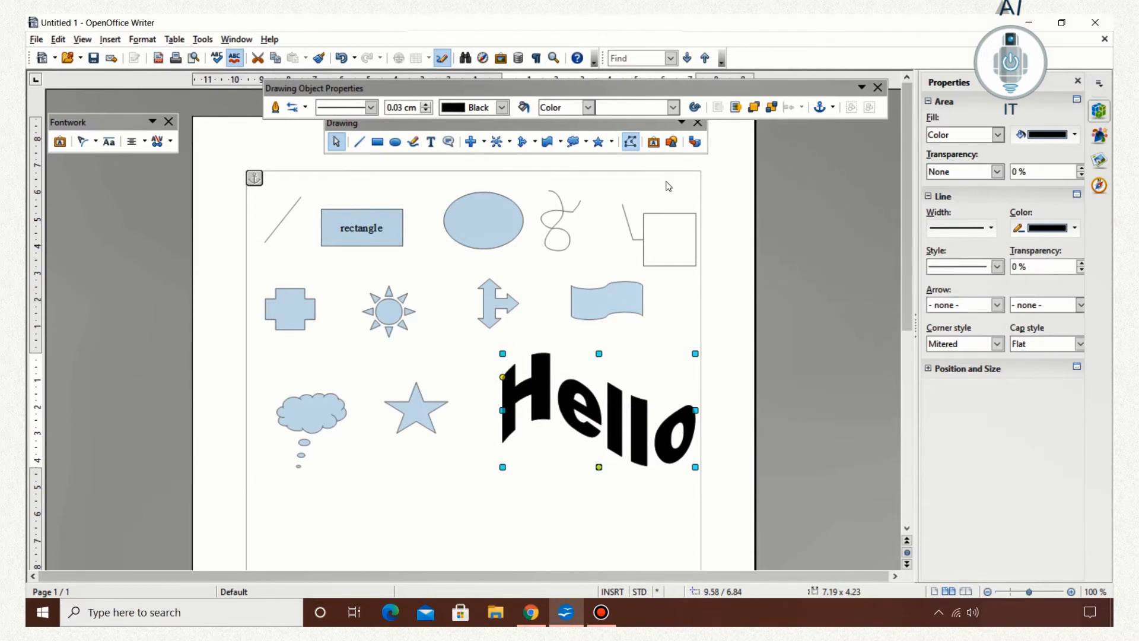
Fill the wavy banner shape with the kangaroos rain photo from file.
left_click(605, 301)
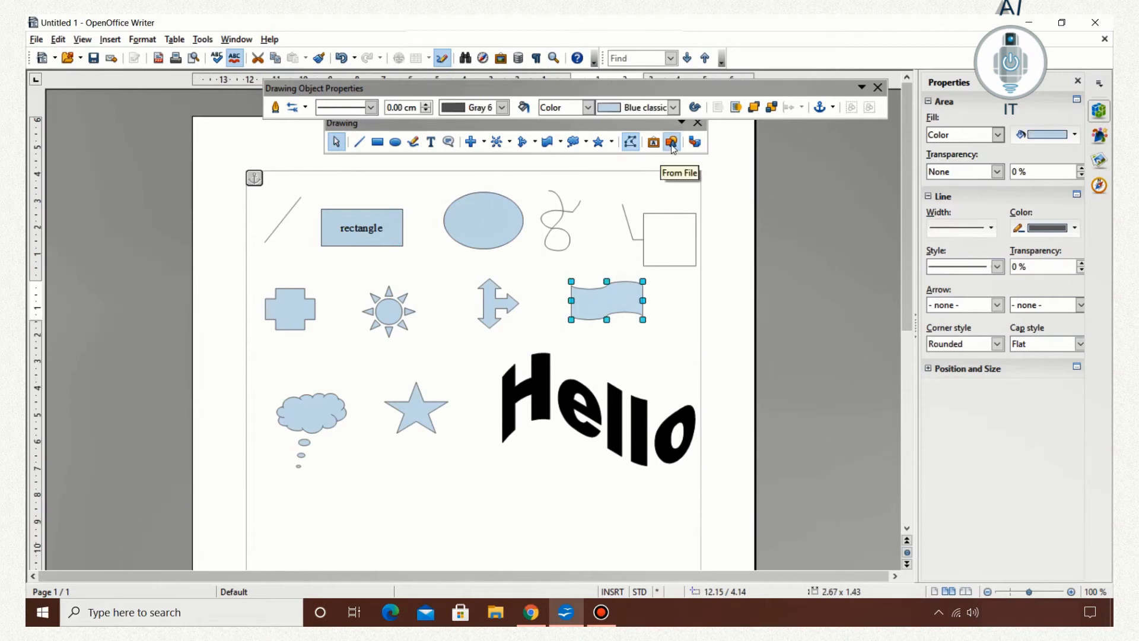
left_click(670, 142)
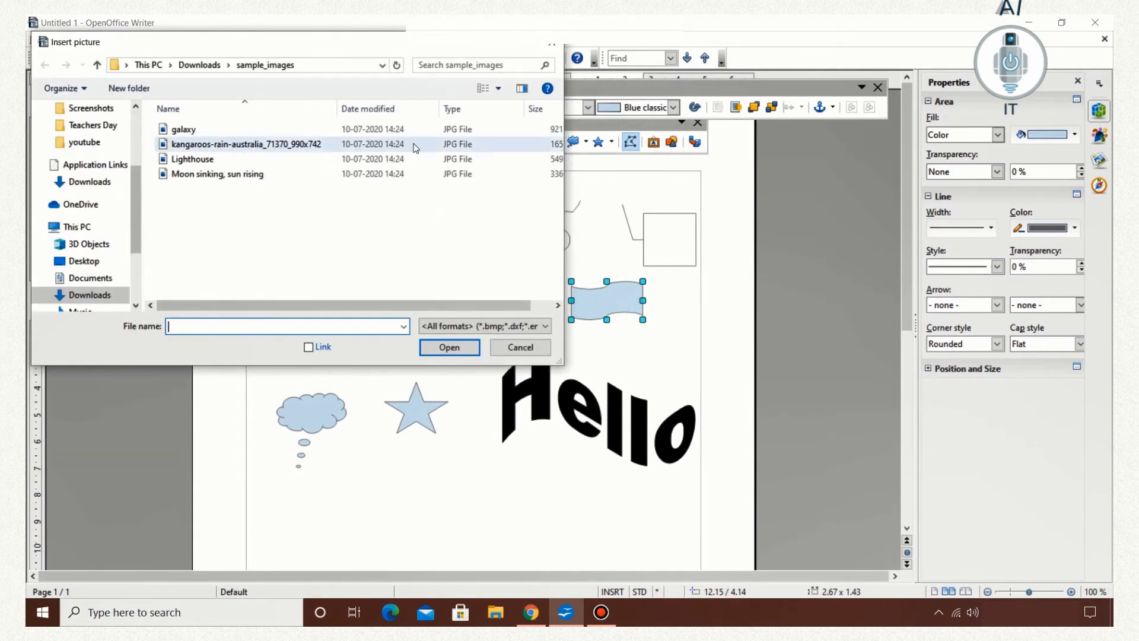
left_click(246, 144)
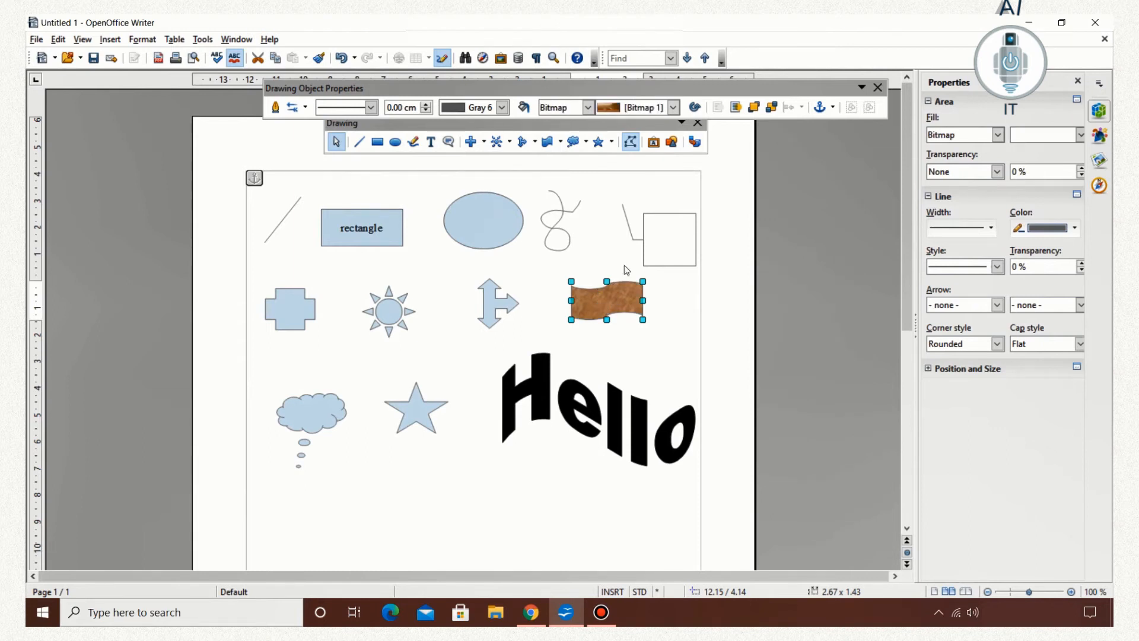
mouse_move(694, 142)
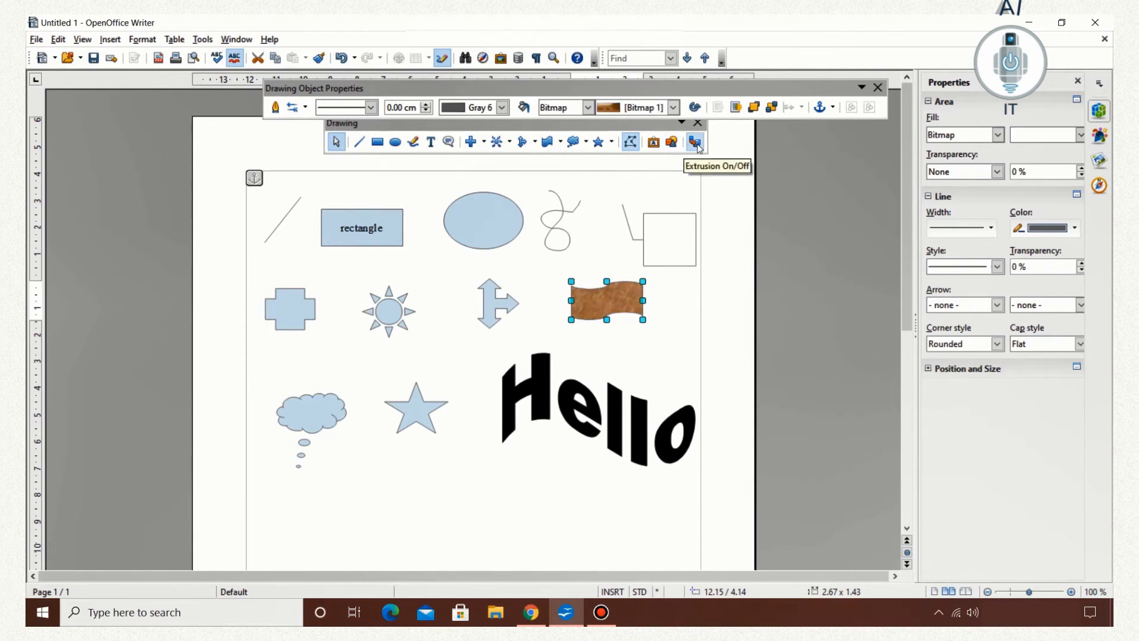
mouse_move(370, 229)
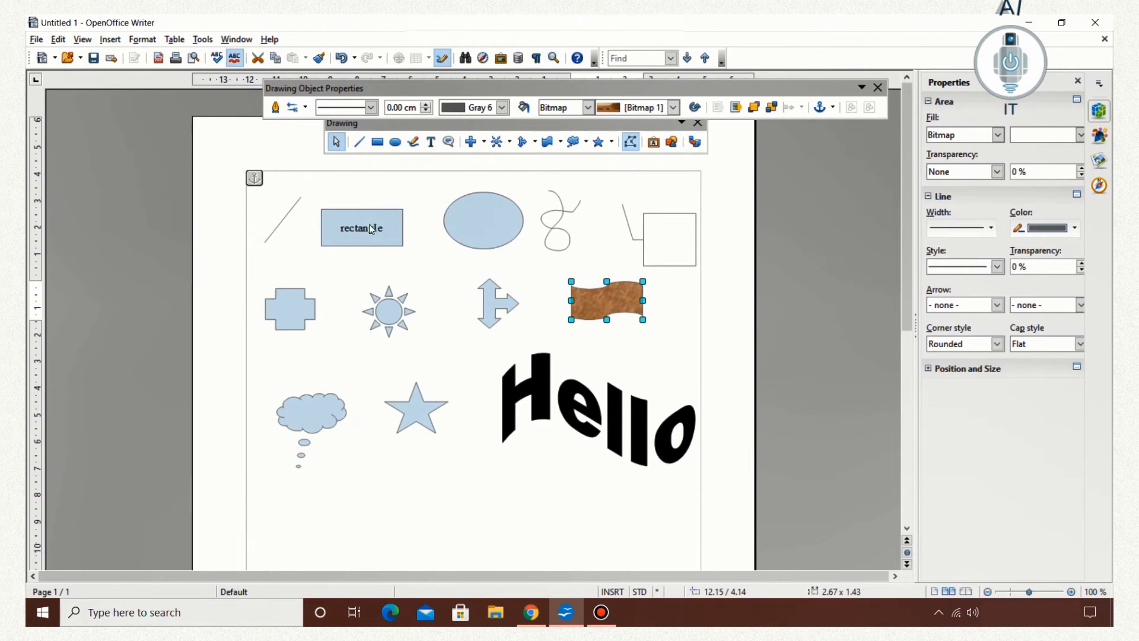
Draw a cube from Basic Shapes below the star and toggle its extrusion on and off.
left_click(361, 227)
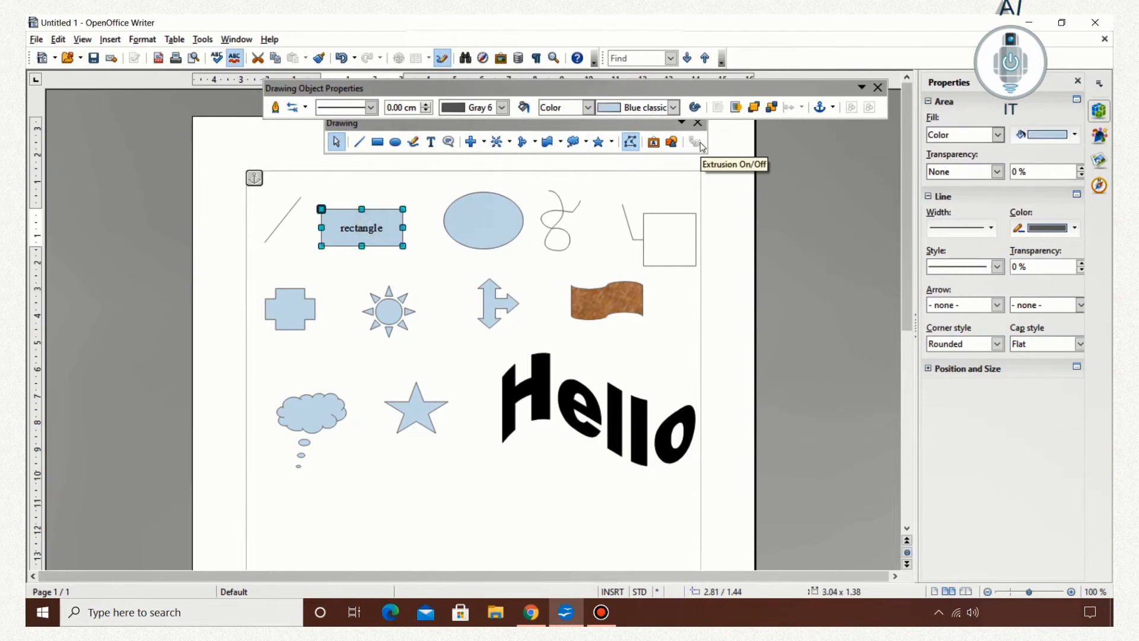
mouse_move(446, 159)
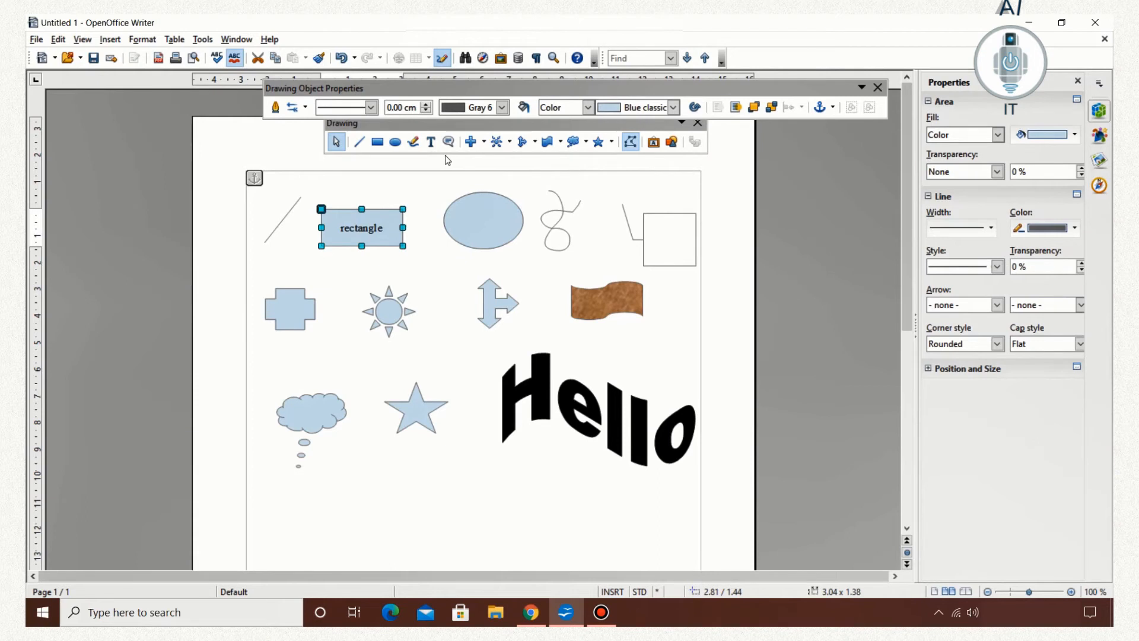
mouse_move(484, 154)
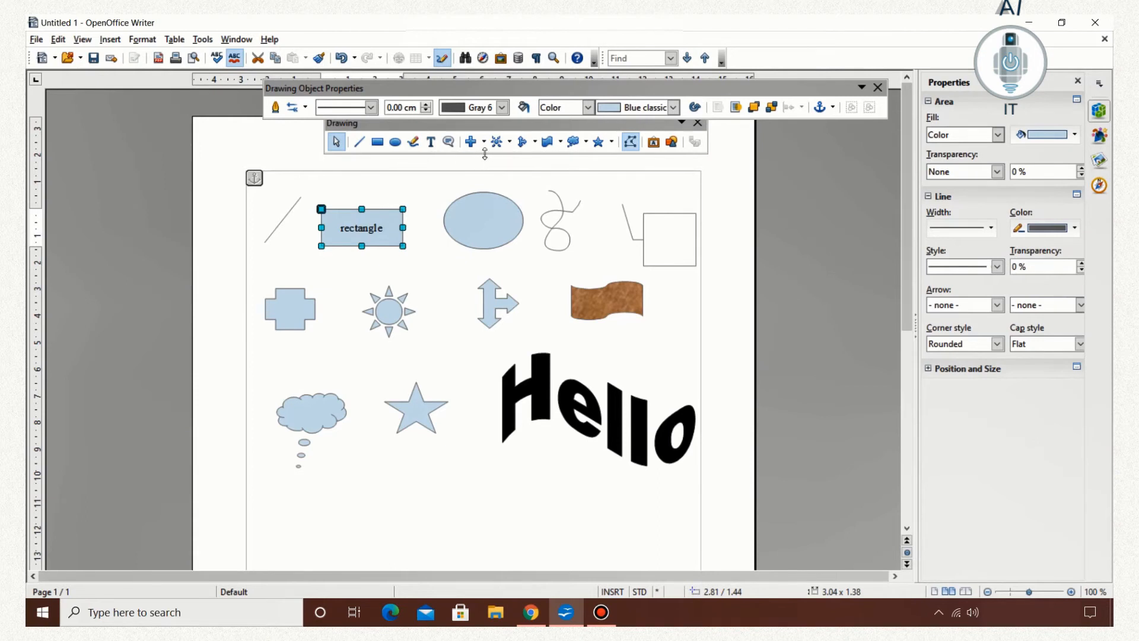
left_click(469, 142)
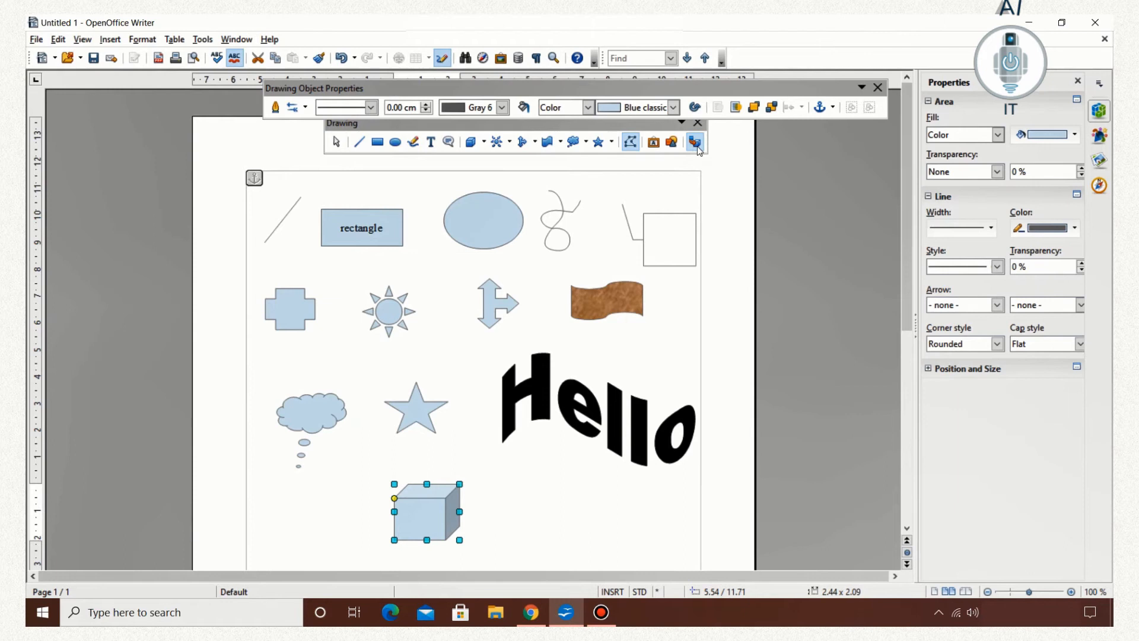
left_click(694, 141)
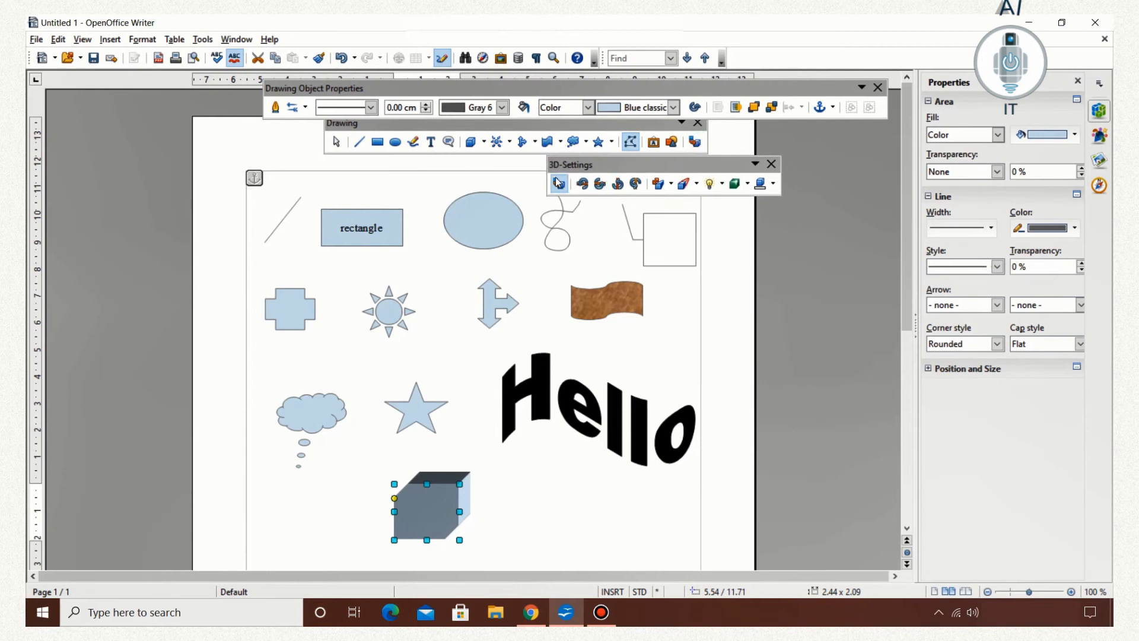
left_click(772, 165)
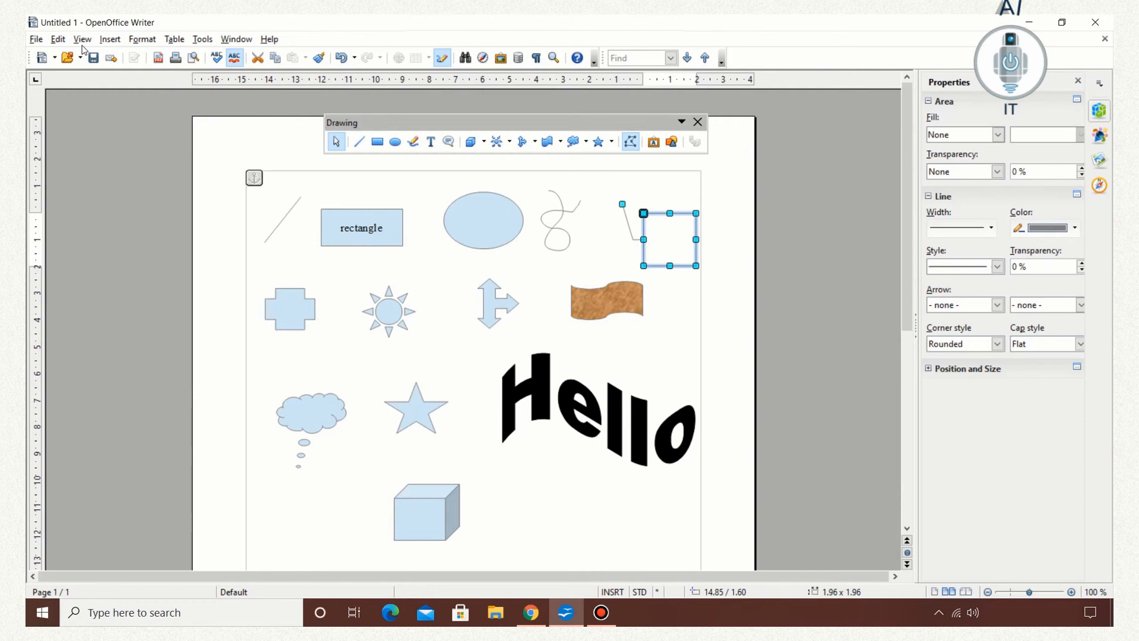
Show the Drawing Object Properties bar again and give the top-left line a double arrowhead.
left_click(82, 39)
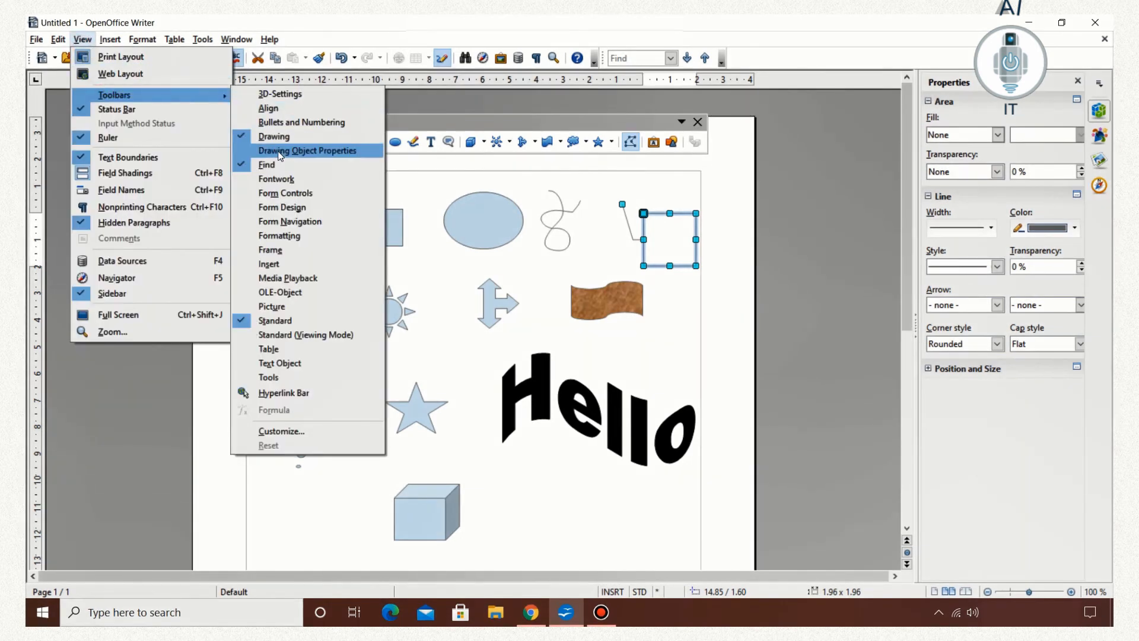
left_click(308, 150)
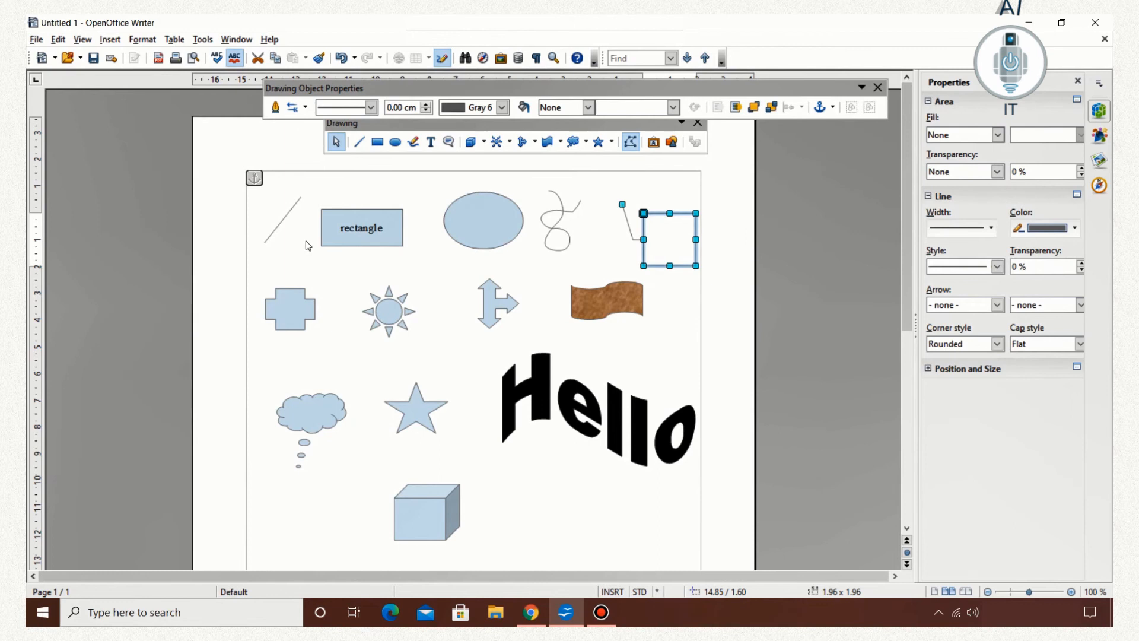
left_click(361, 227)
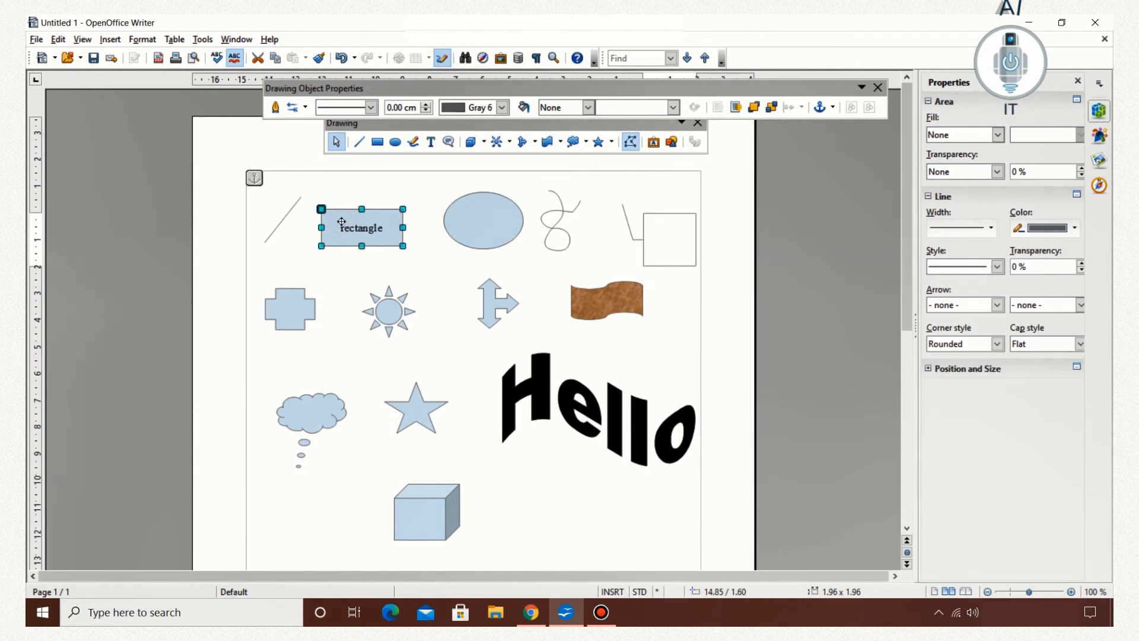
left_click(998, 135)
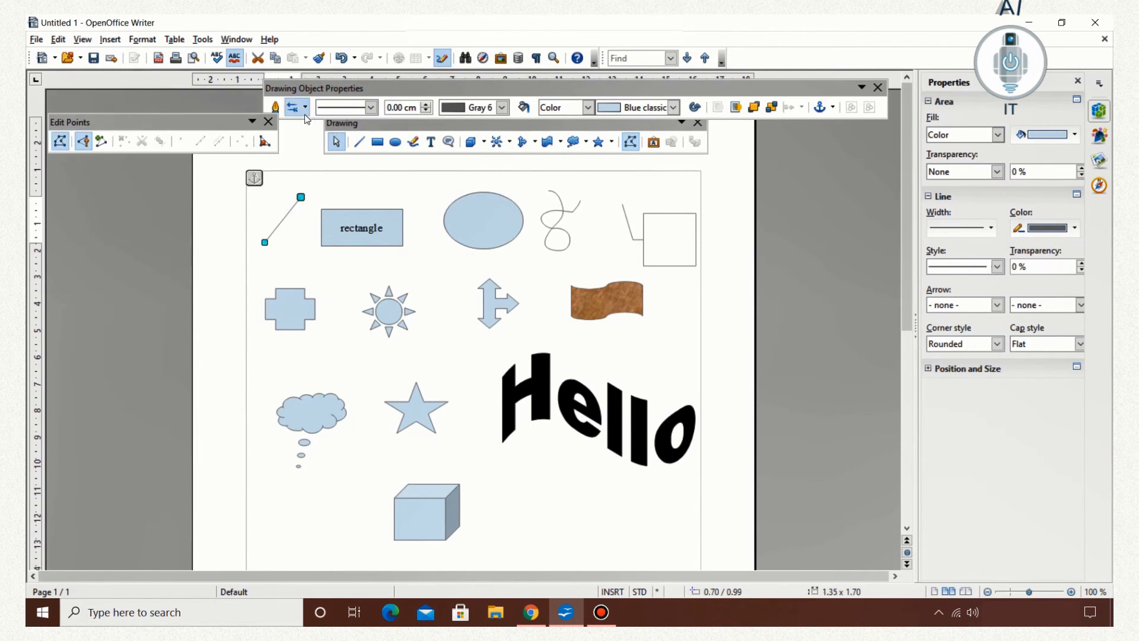
left_click(303, 106)
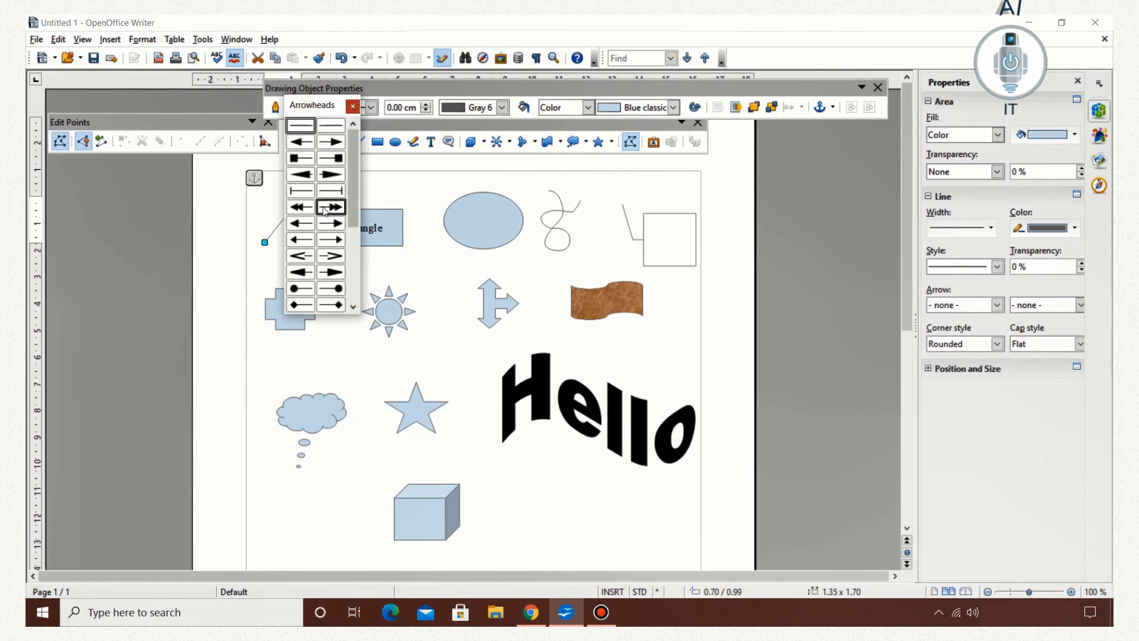
left_click(330, 207)
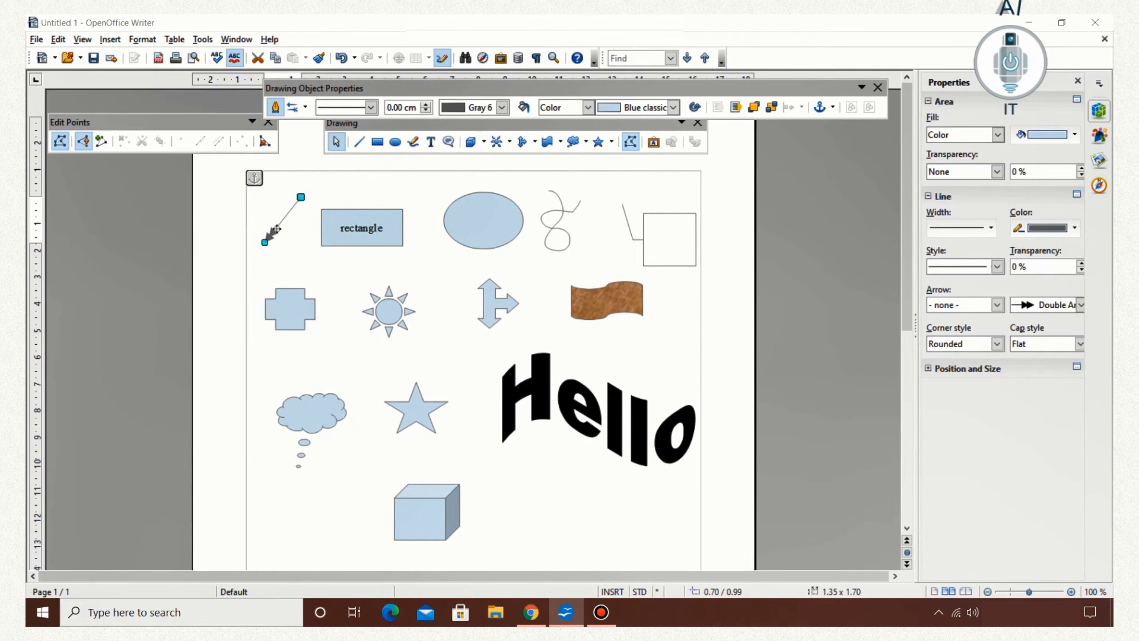
Set the arrow's line style, purple line colour and 0.20 cm line width.
left_click(370, 107)
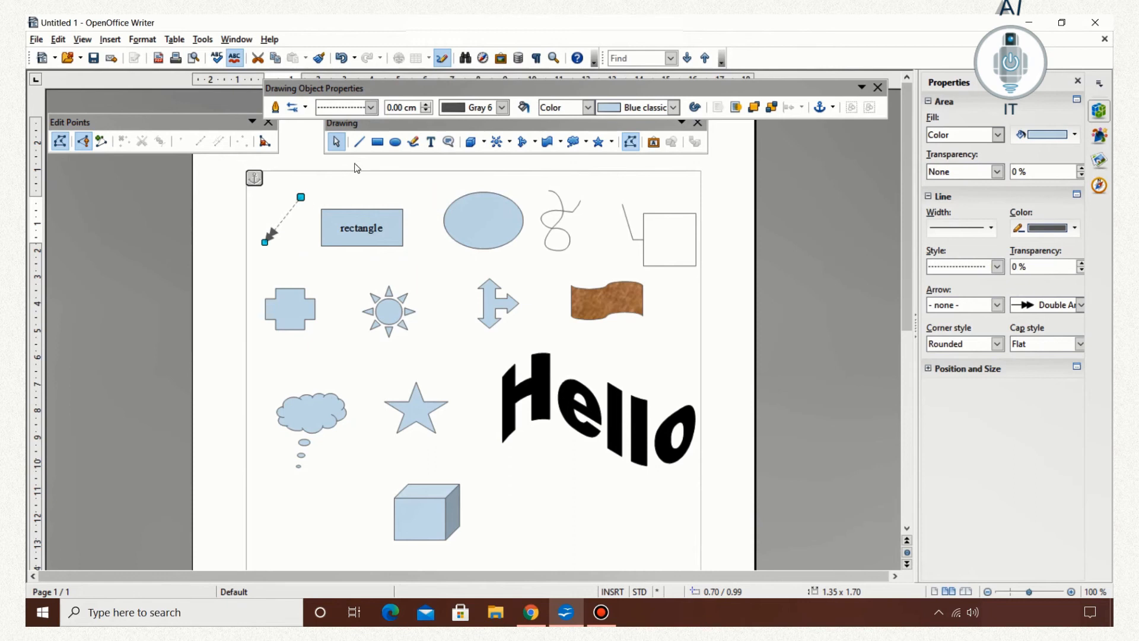
left_click(502, 106)
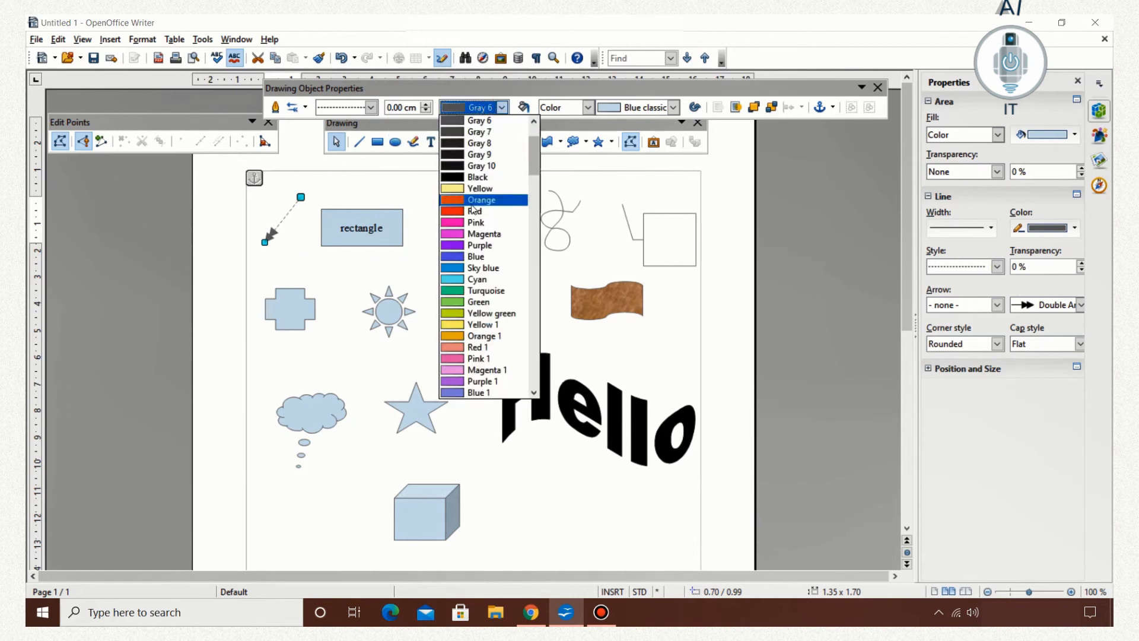
left_click(480, 245)
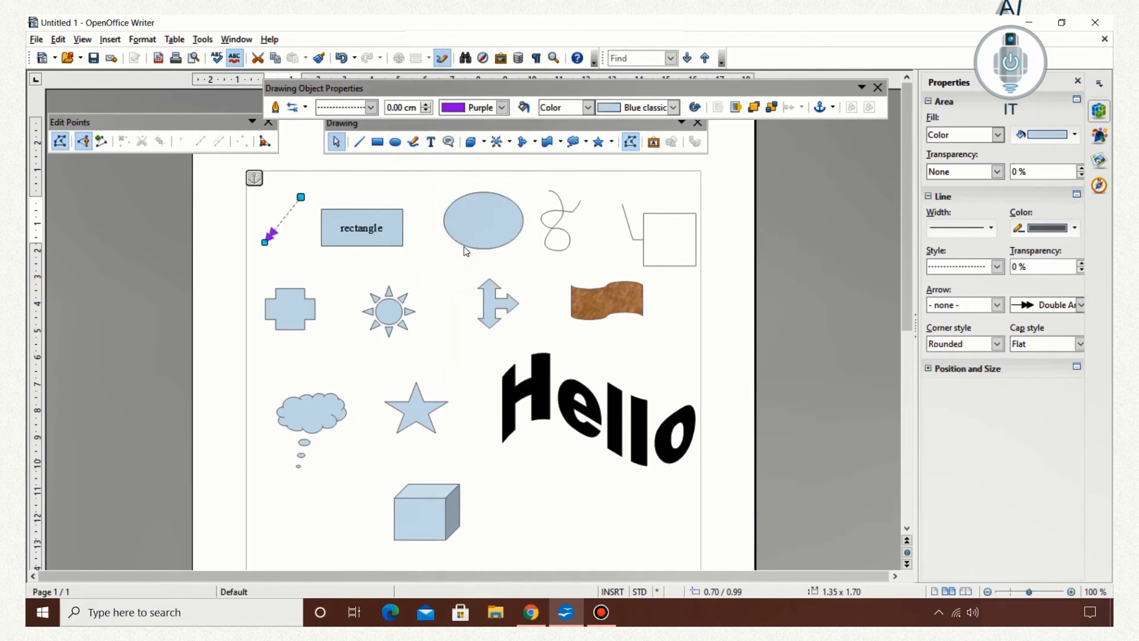
left_click(1073, 228)
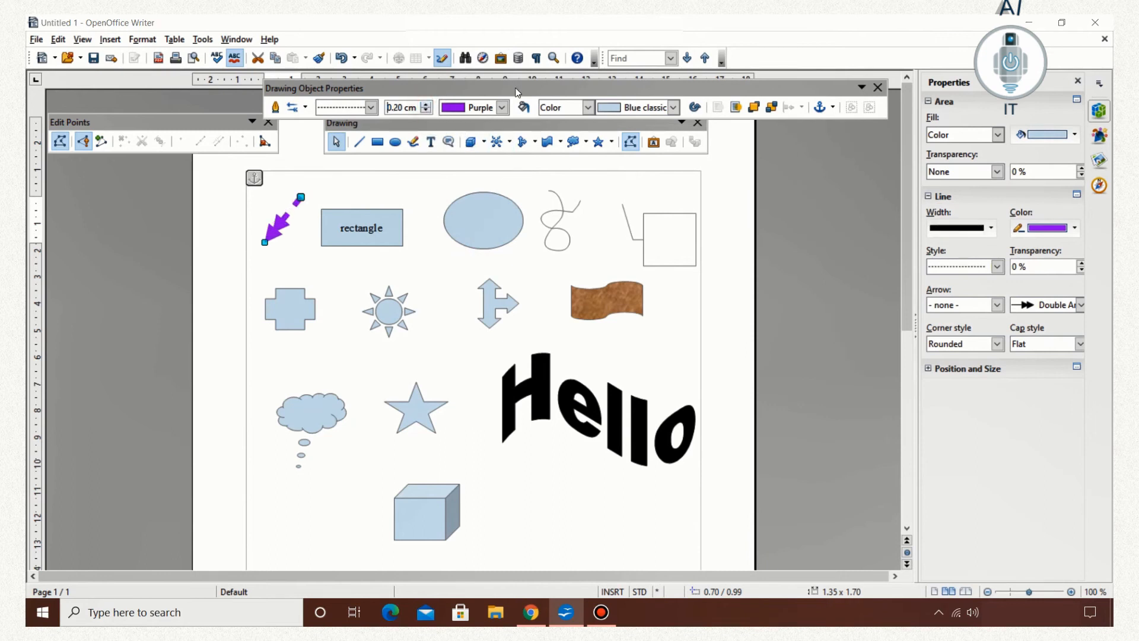
mouse_move(405, 221)
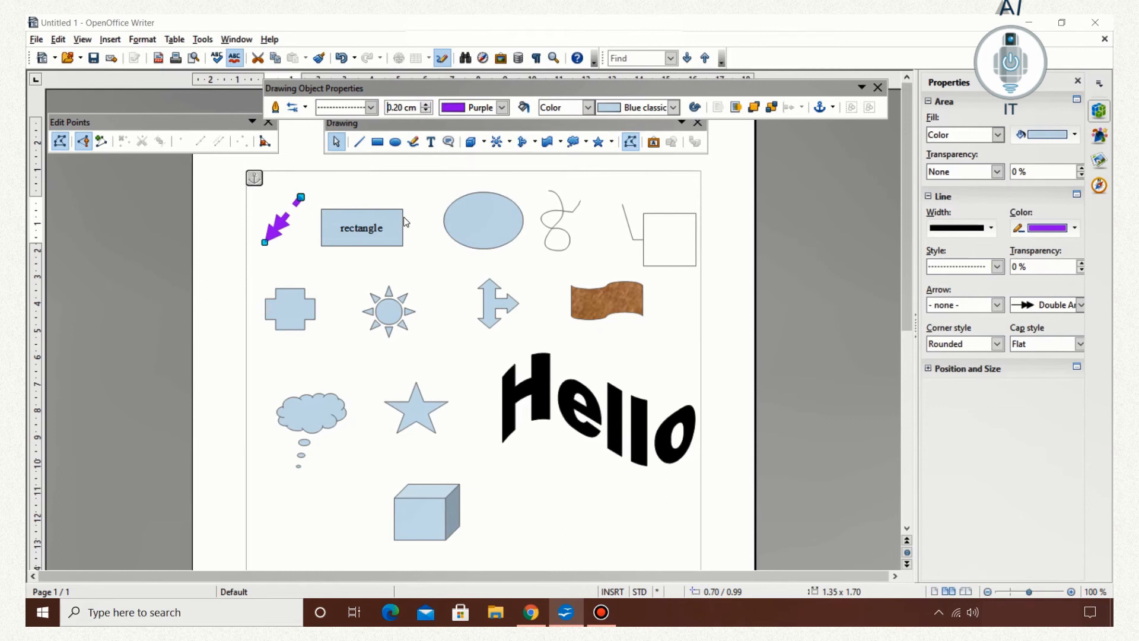
Fill the rectangle with orange (Chart 10) from the Area Color list.
left_click(361, 227)
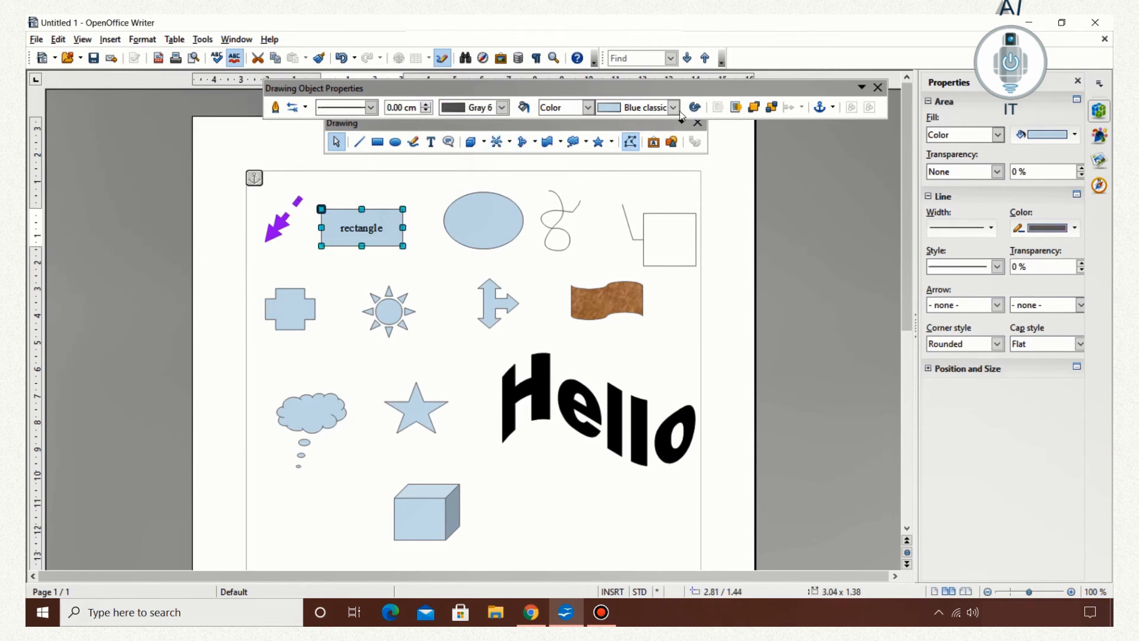
left_click(670, 108)
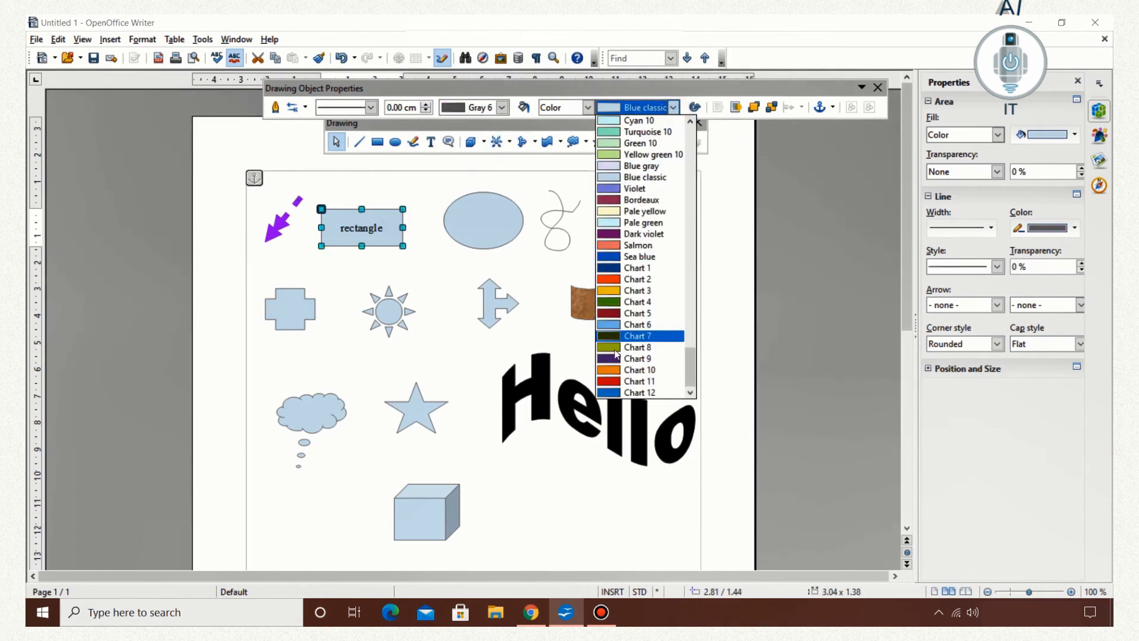
left_click(638, 369)
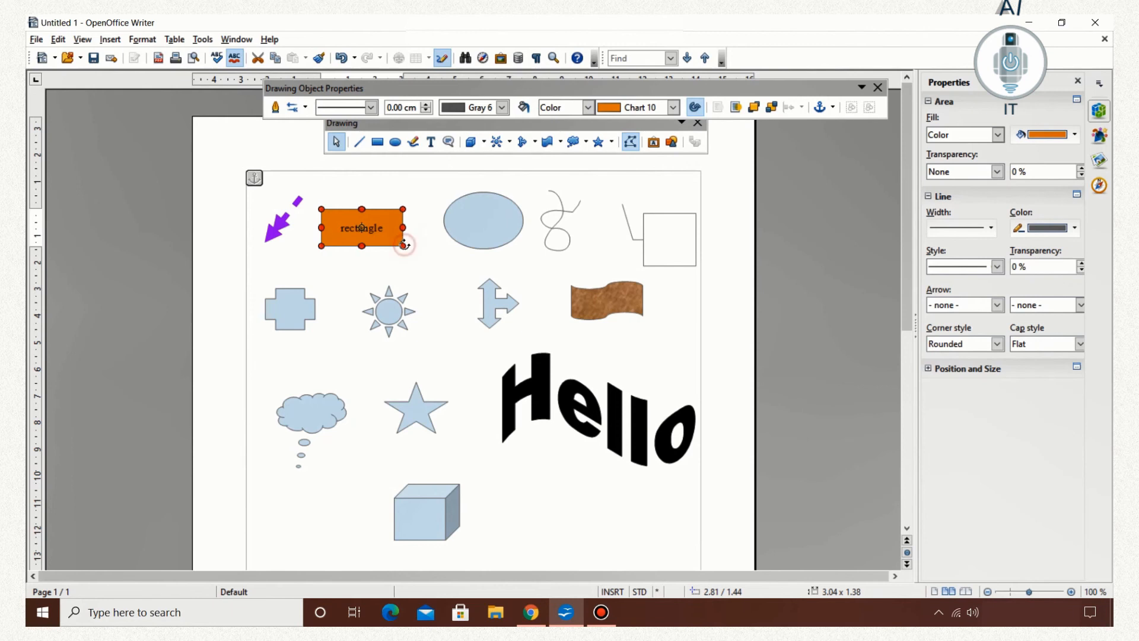
Tilt the rectangle, move it onto the ellipse, and layer it in front.
left_click_drag(407, 246, 407, 226)
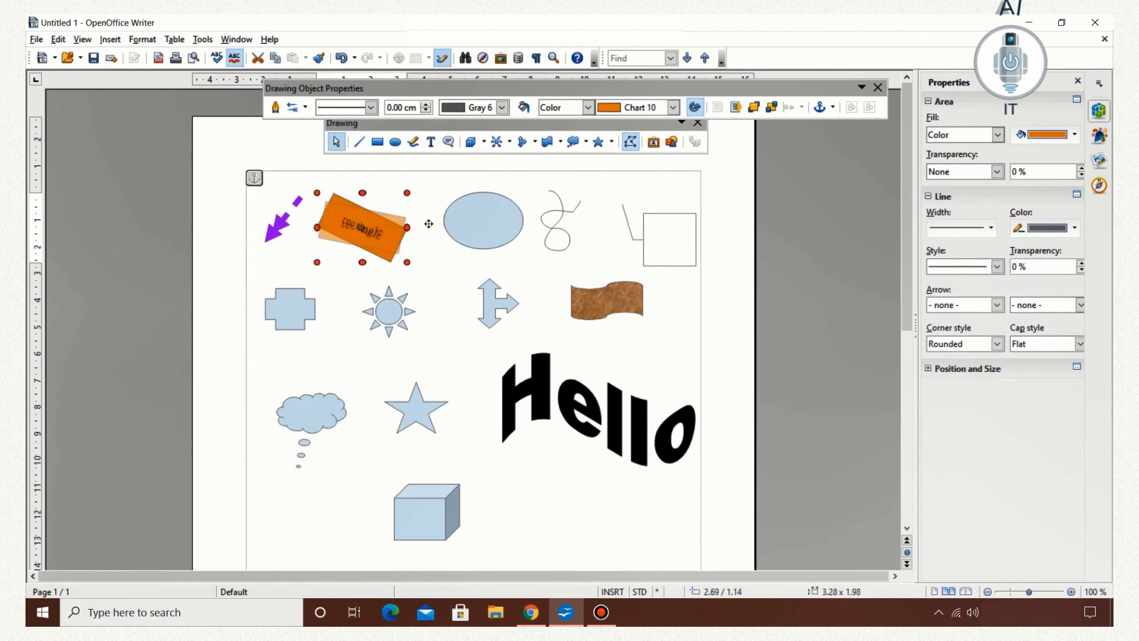
left_click_drag(359, 225, 440, 218)
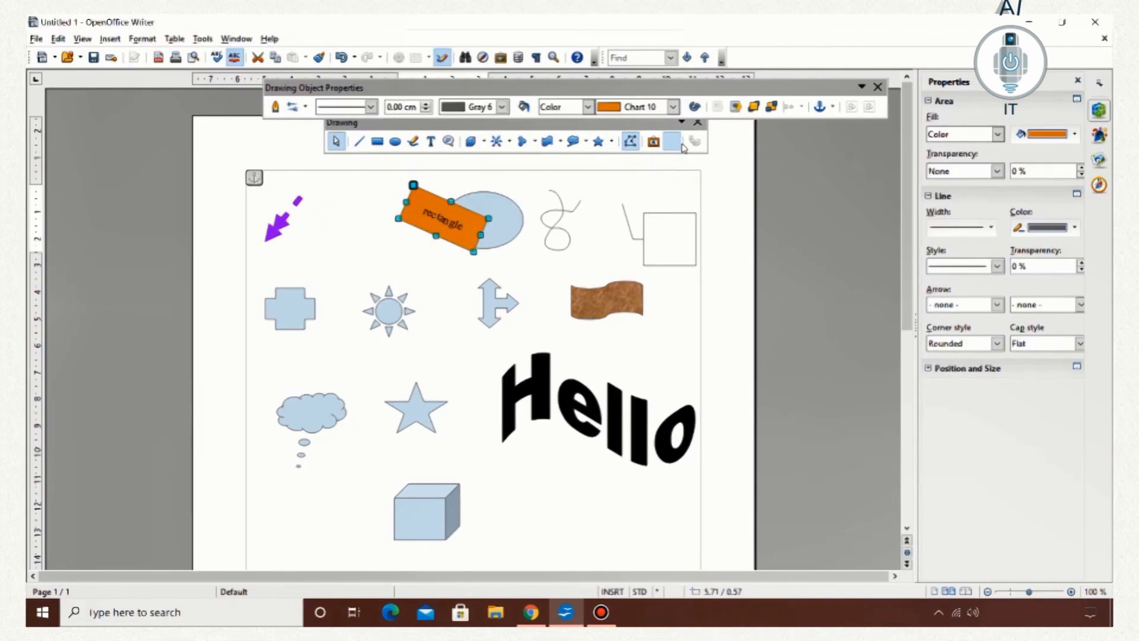
left_click(735, 107)
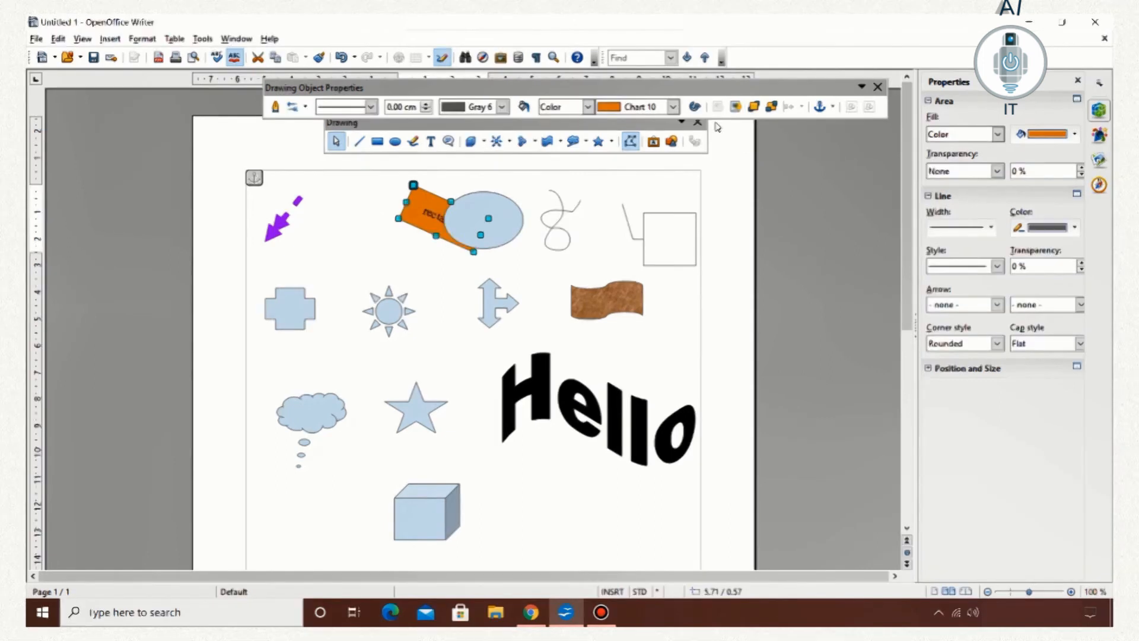
left_click(754, 107)
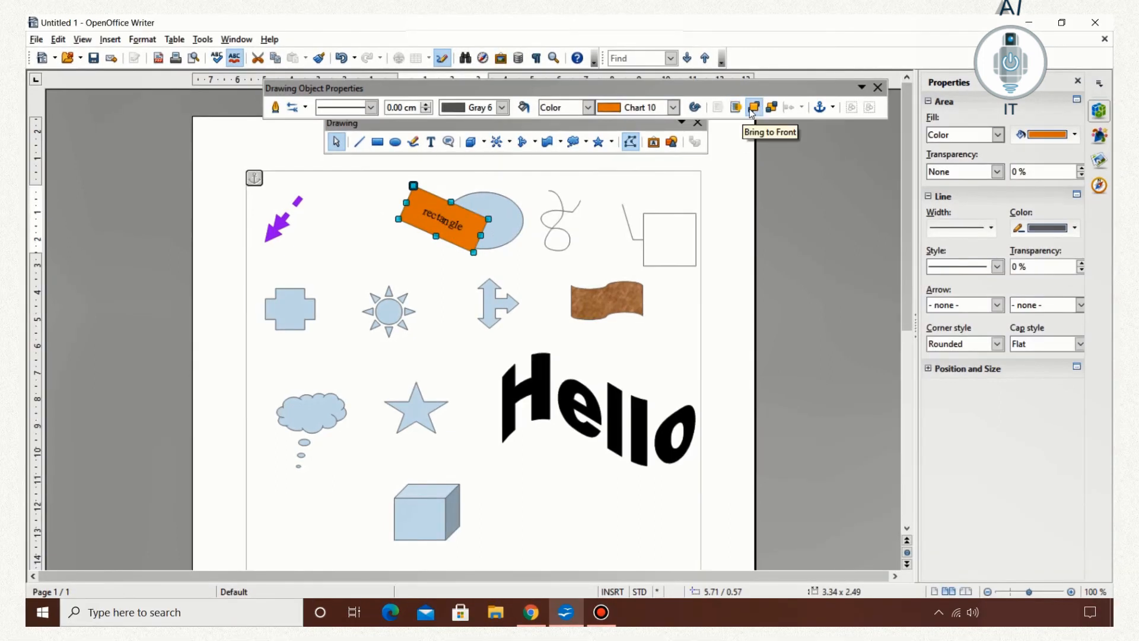
mouse_move(646, 166)
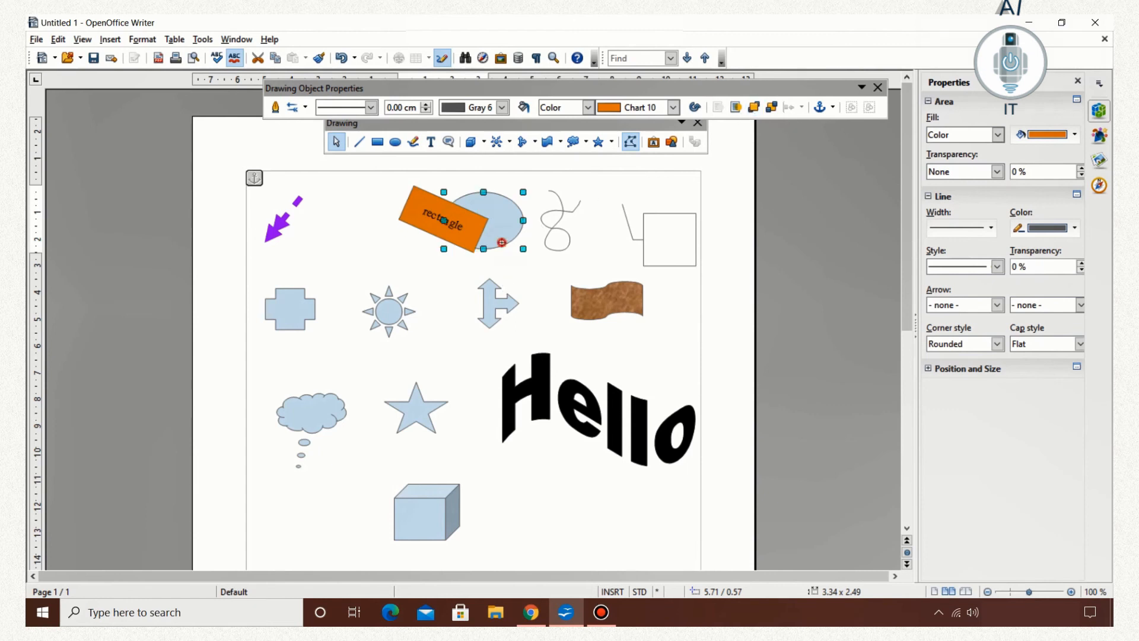
Drag the grouped overlapping shapes lower on the page, then enter the group to edit individual shapes.
left_click(830, 107)
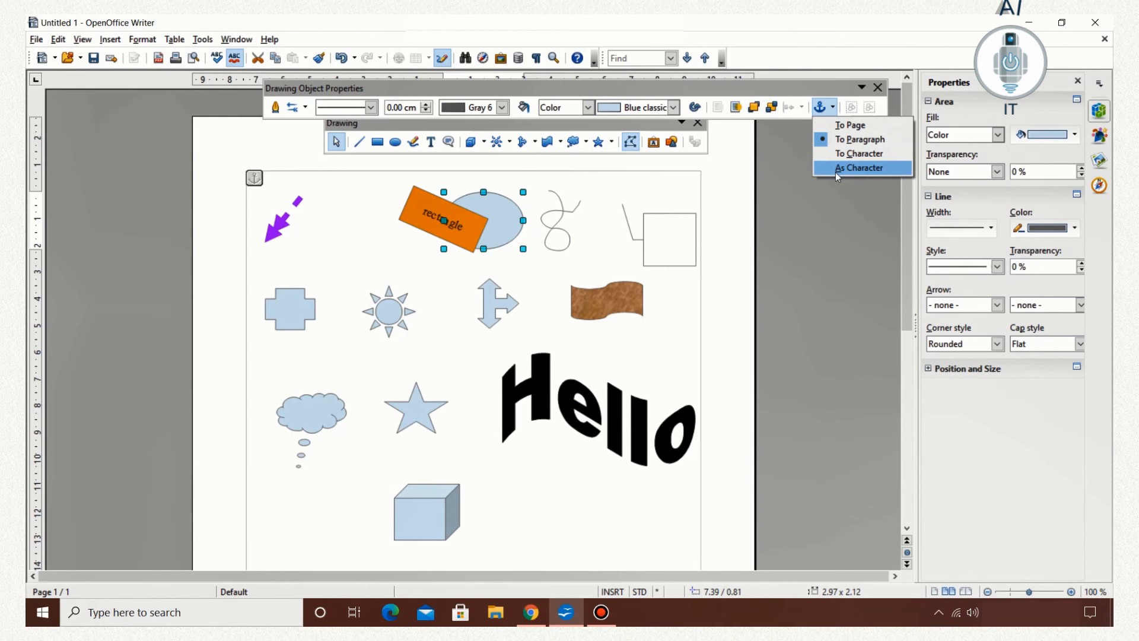
mouse_move(831, 112)
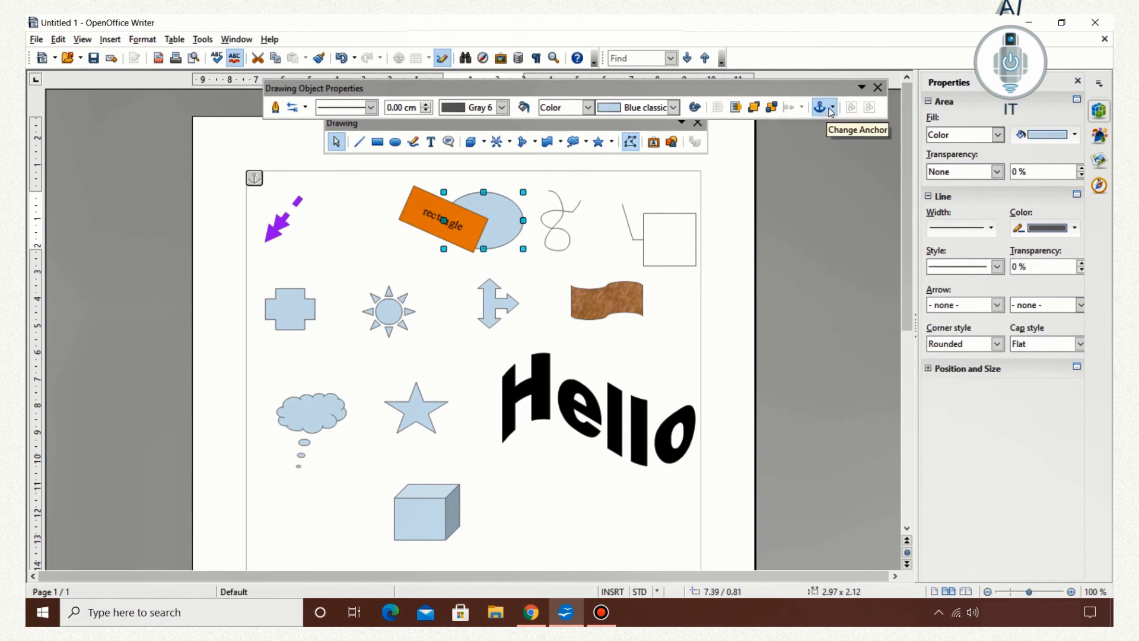
mouse_move(851, 106)
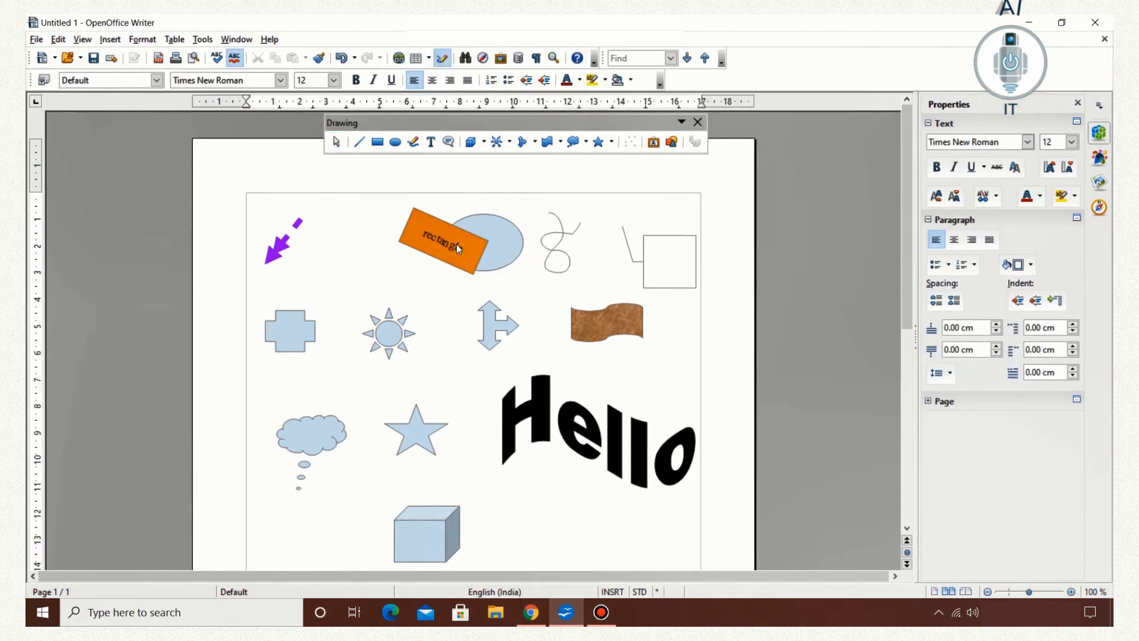
left_click(441, 233)
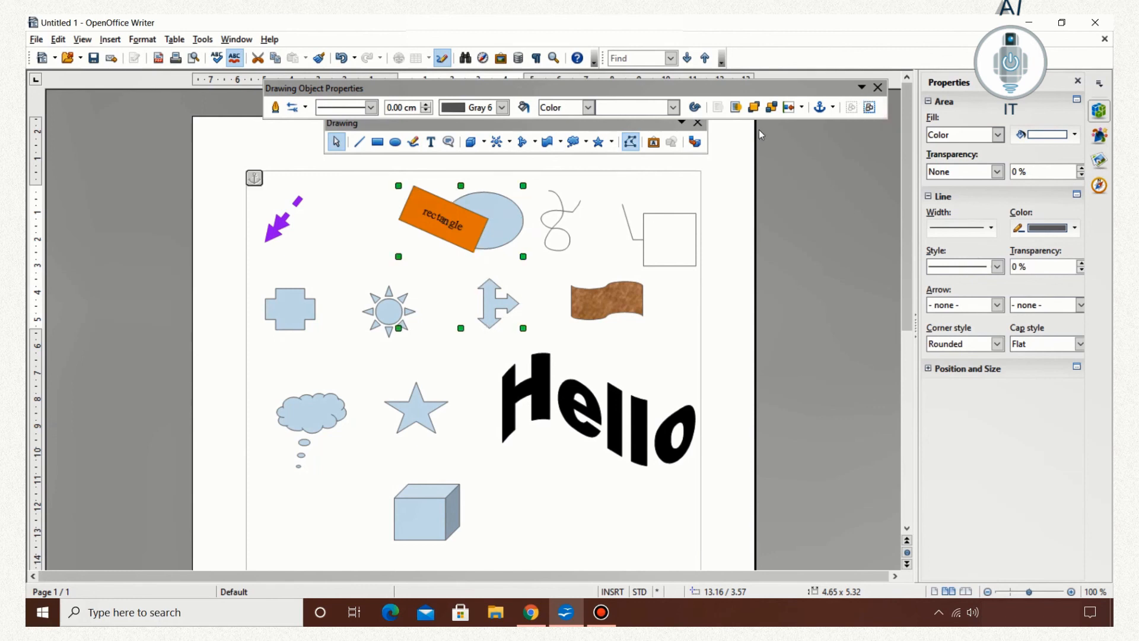
left_click_drag(460, 221, 443, 263)
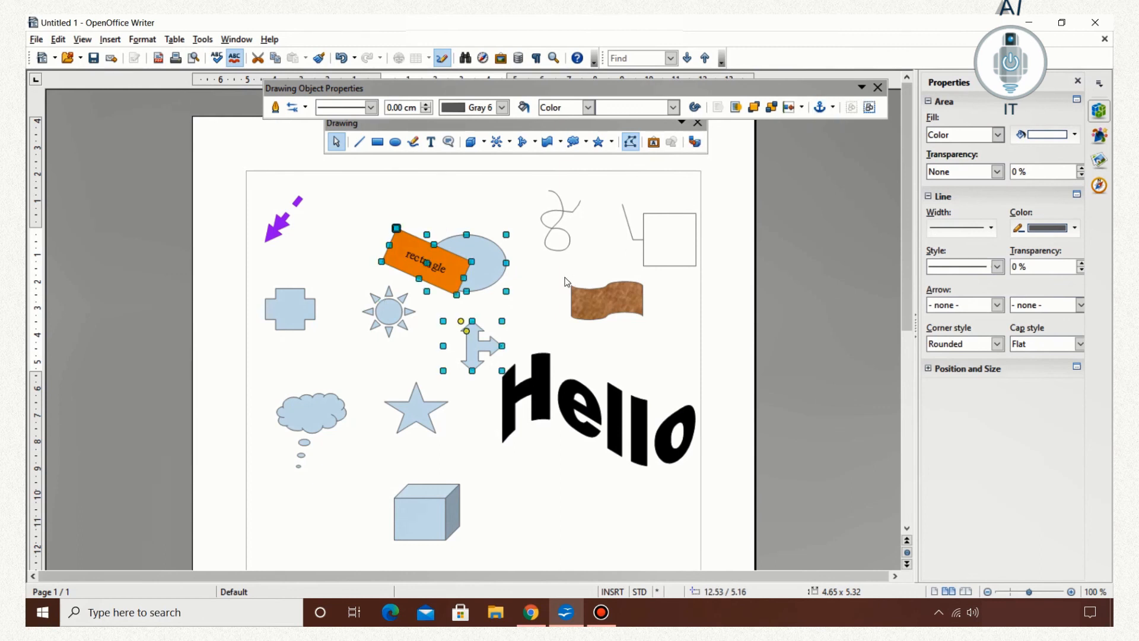
double_click(425, 283)
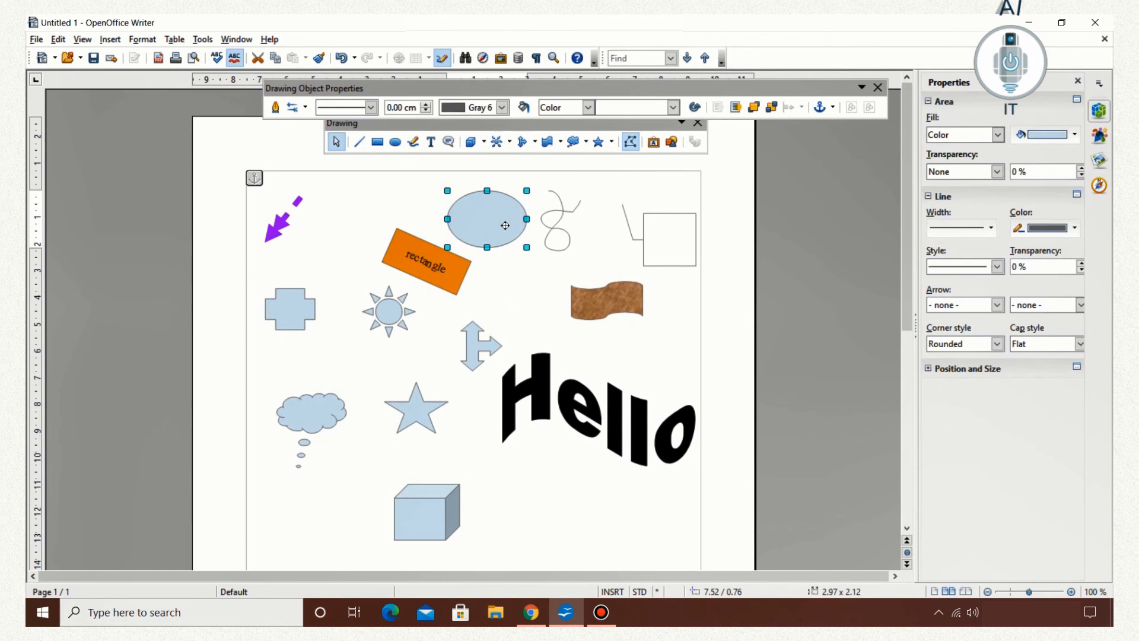
right_click(427, 512)
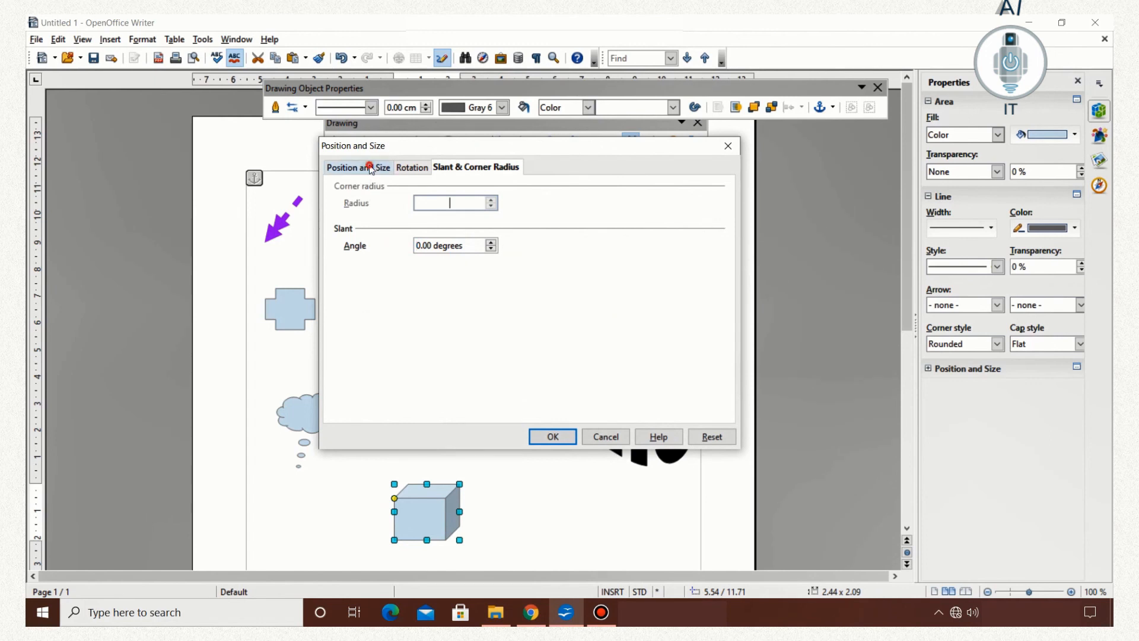
Review the cube's Position and Size, Rotation, and Slant & Corner Radius tabs without changes.
left_click(357, 167)
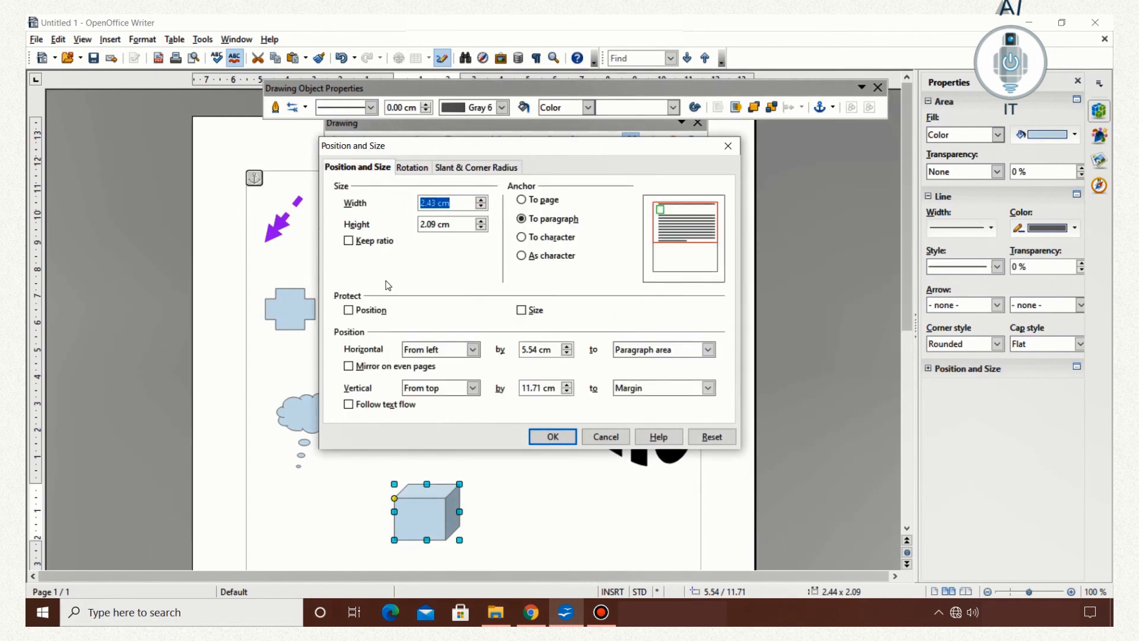
mouse_move(405, 233)
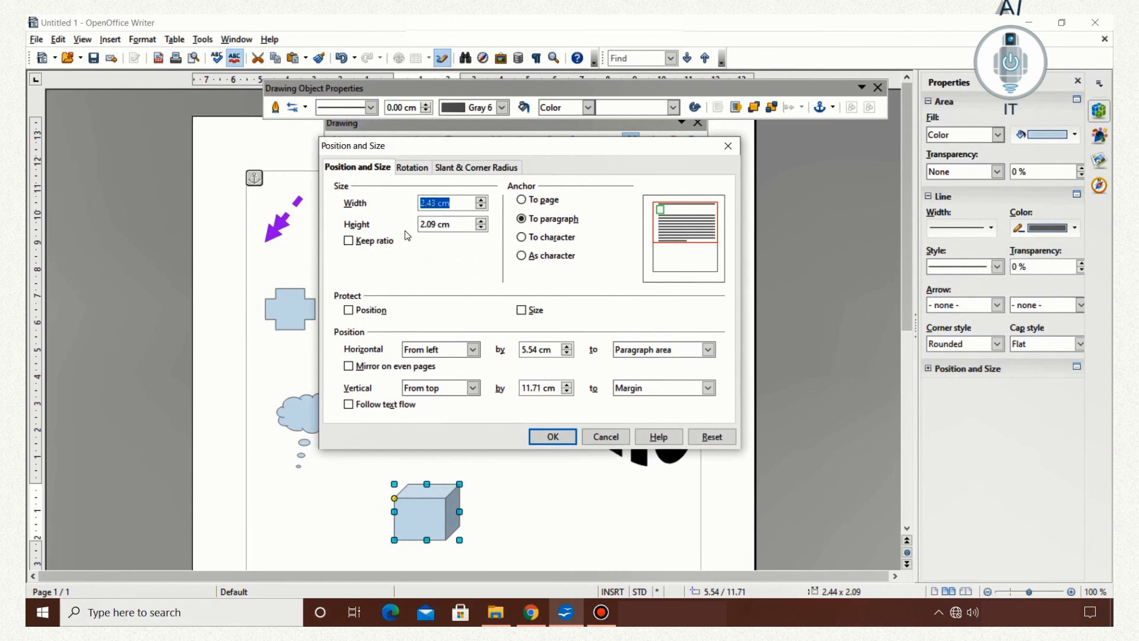
left_click(411, 167)
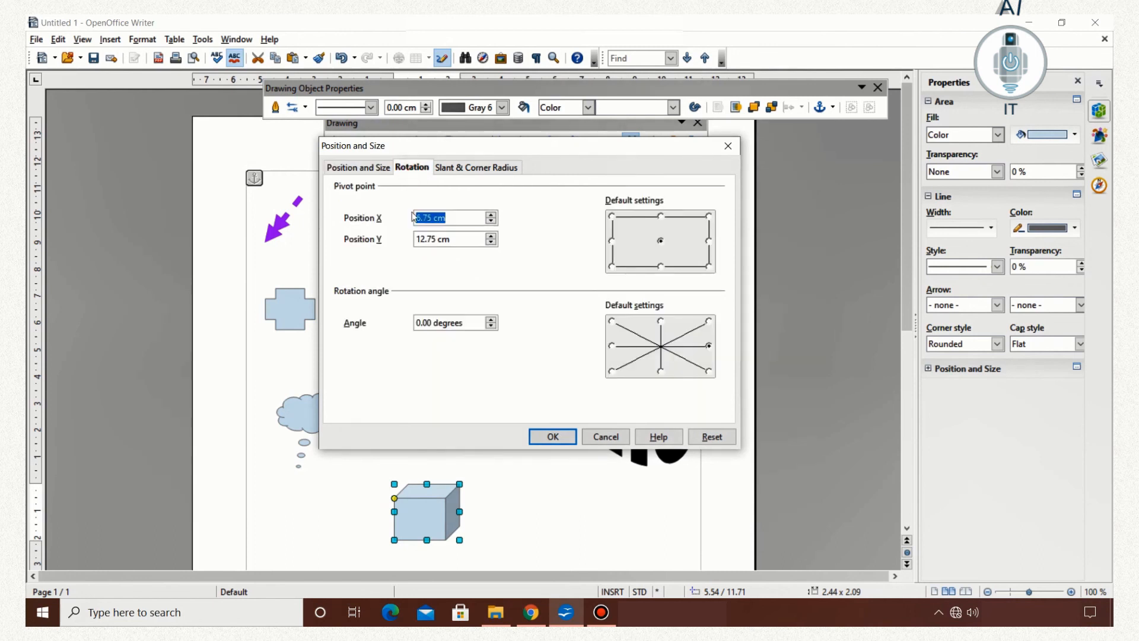
mouse_move(392, 318)
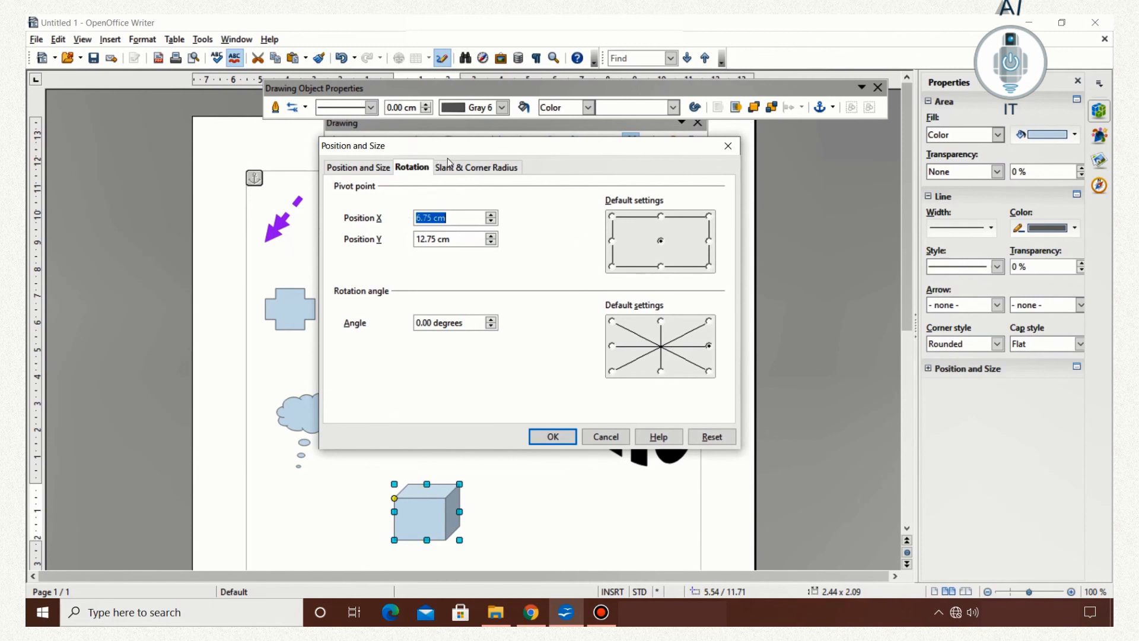
left_click(476, 167)
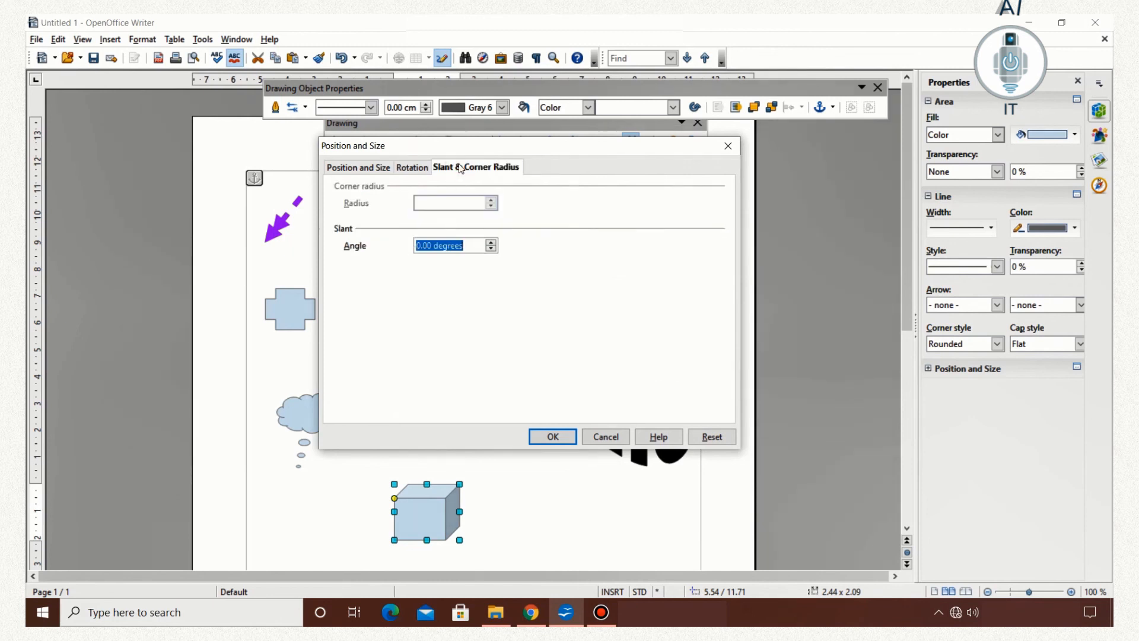